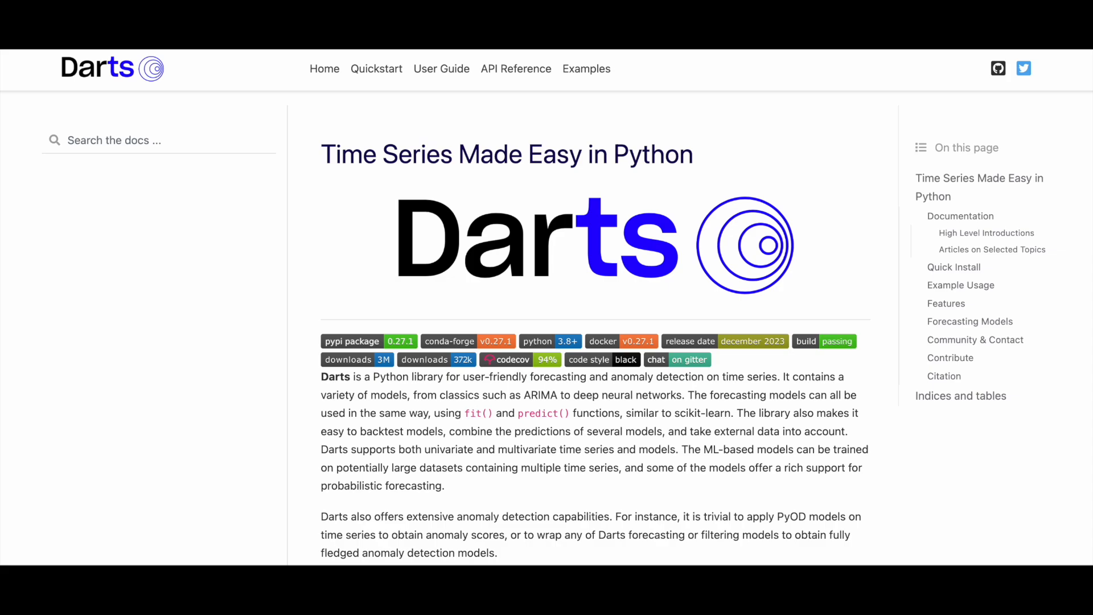
# Scroll the Darts home page from the intro through the Features list to Filtering Models and Datasets
pyautogui.scroll(-3)
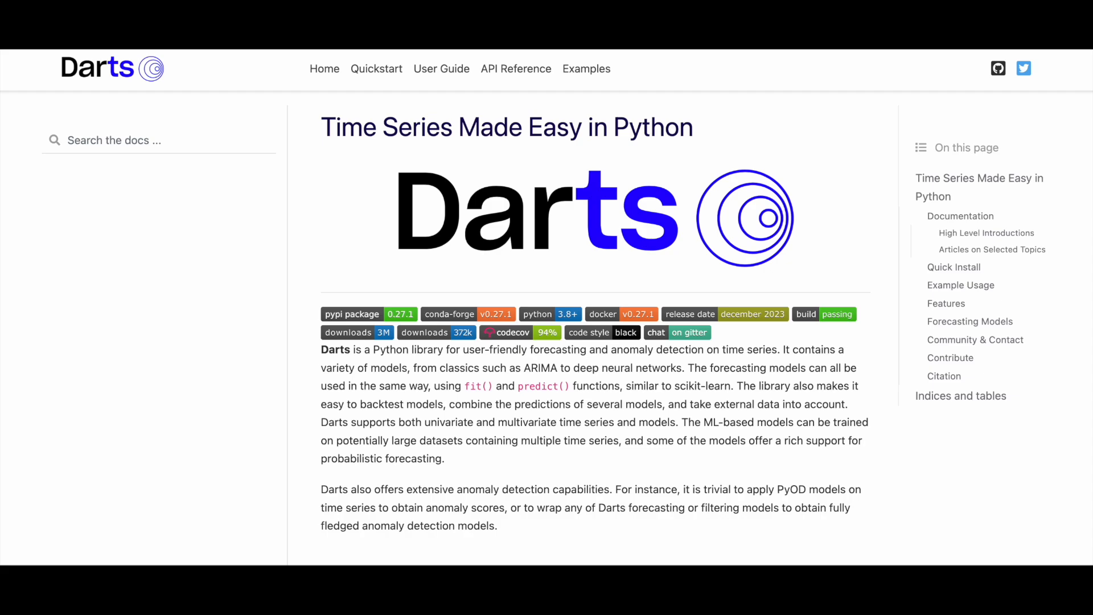
pyautogui.scroll(-3)
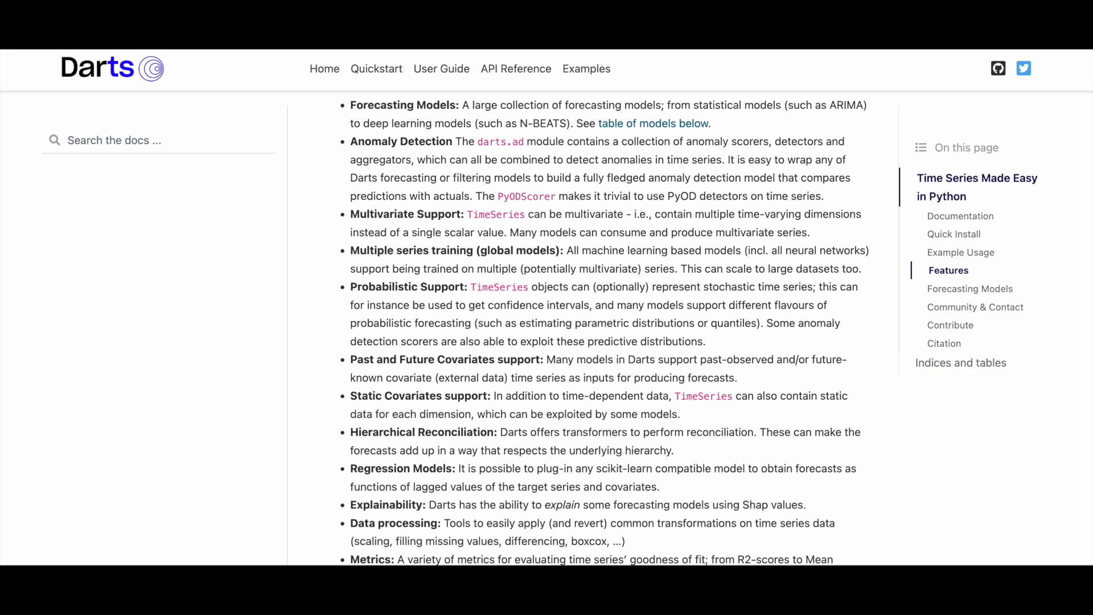
pyautogui.scroll(-3)
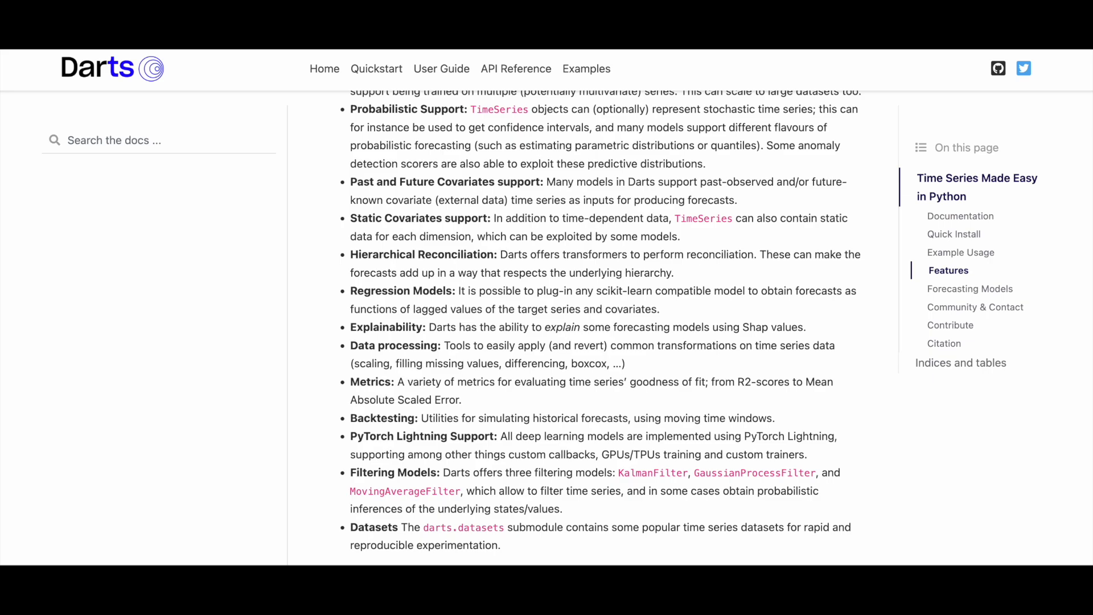
pyautogui.scroll(-3)
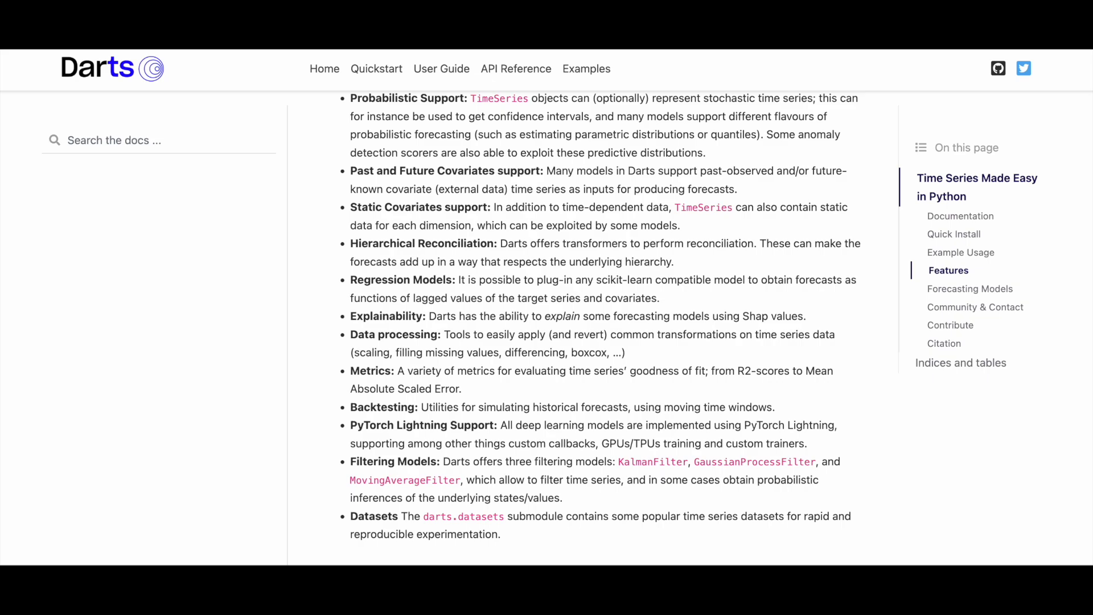
# Jump to the Forecasting Models table and read it from baseline models down to the Ensemble Models rows
pyautogui.click(970, 290)
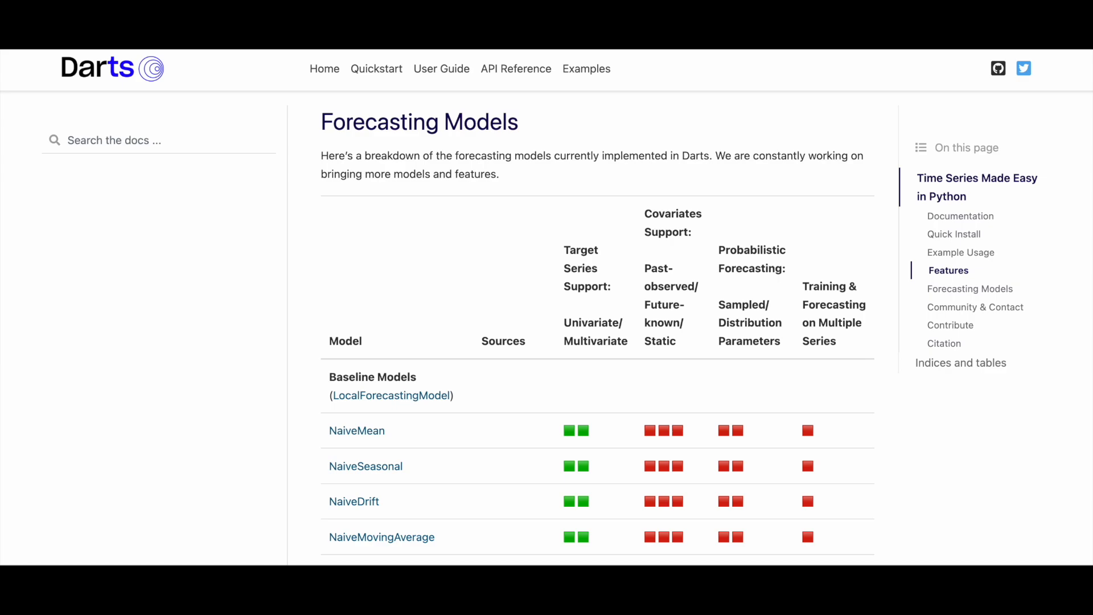
pyautogui.scroll(-3)
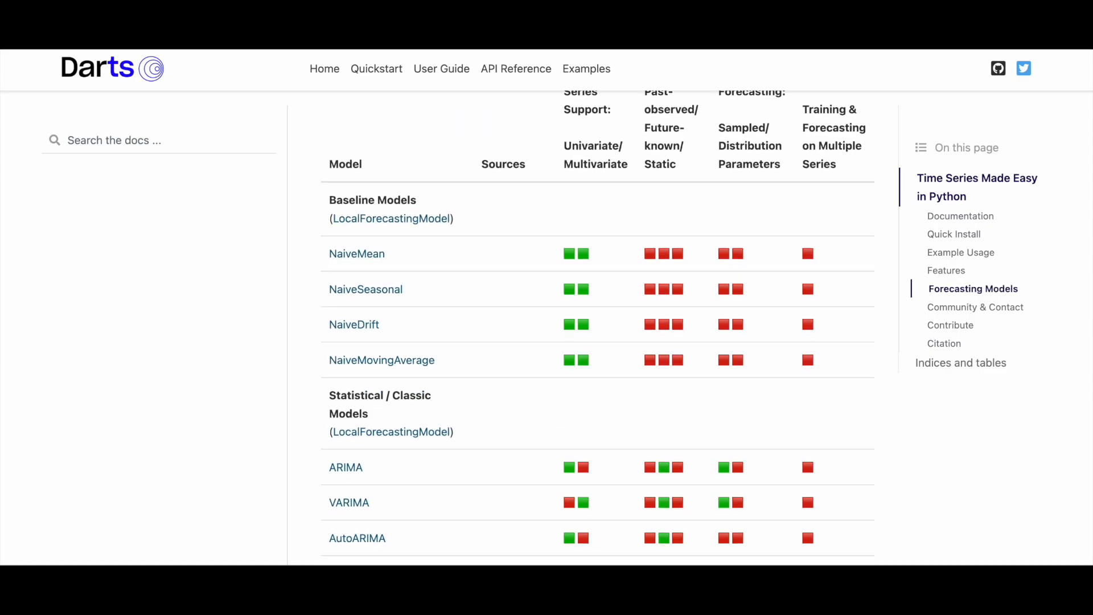
pyautogui.scroll(-3)
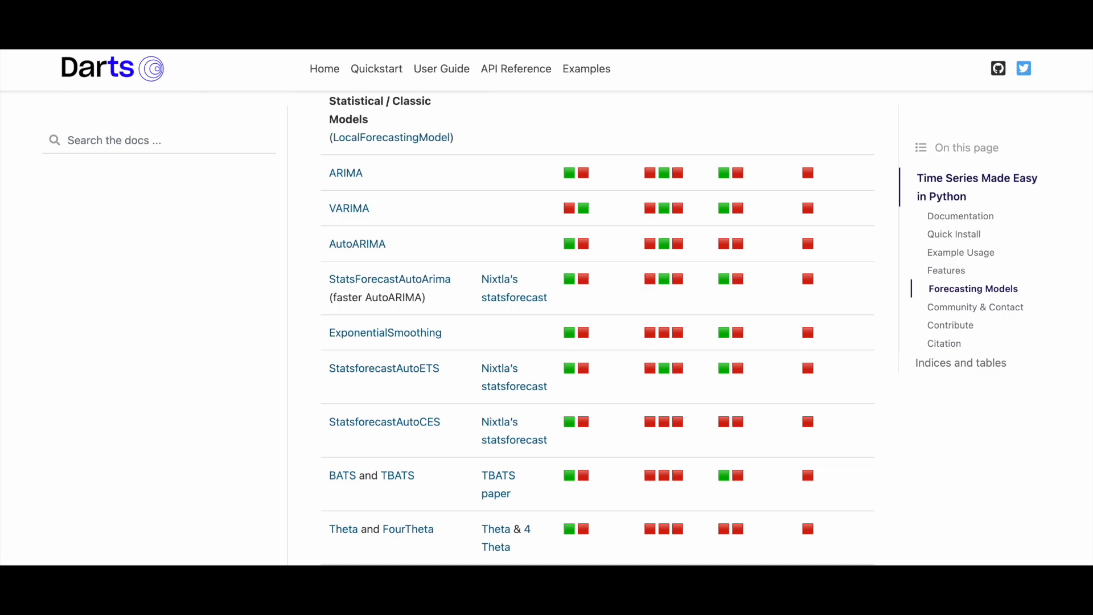
pyautogui.scroll(-3)
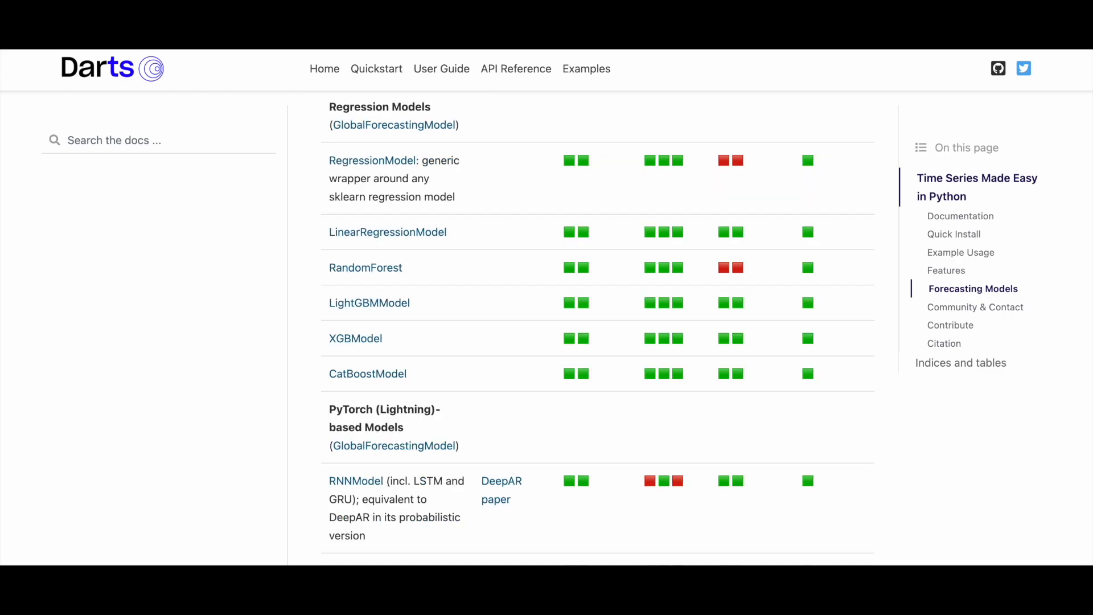
pyautogui.scroll(-3)
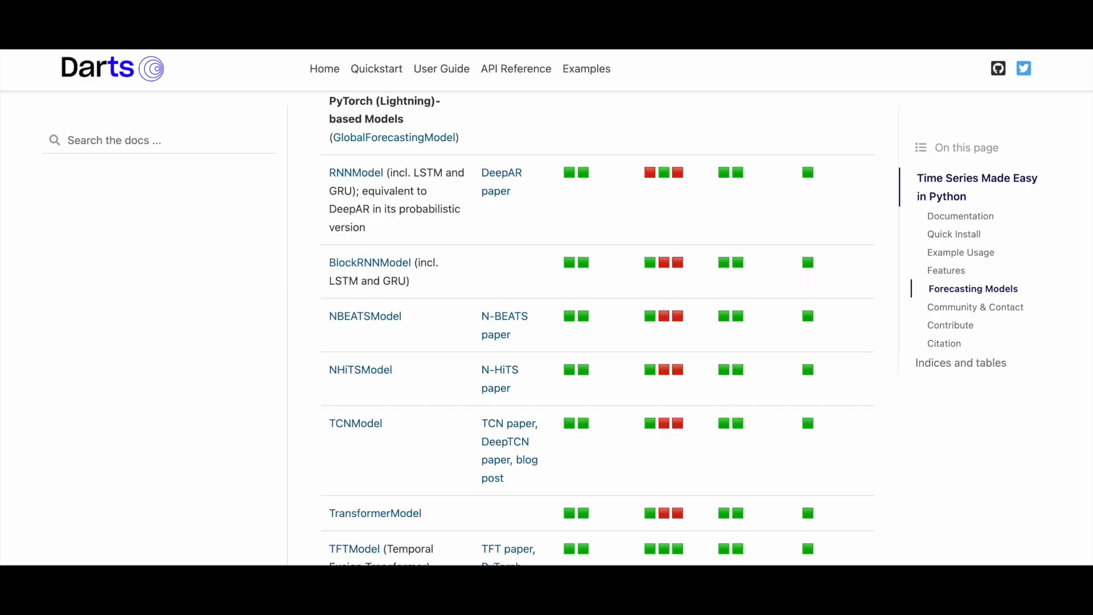
pyautogui.scroll(-3)
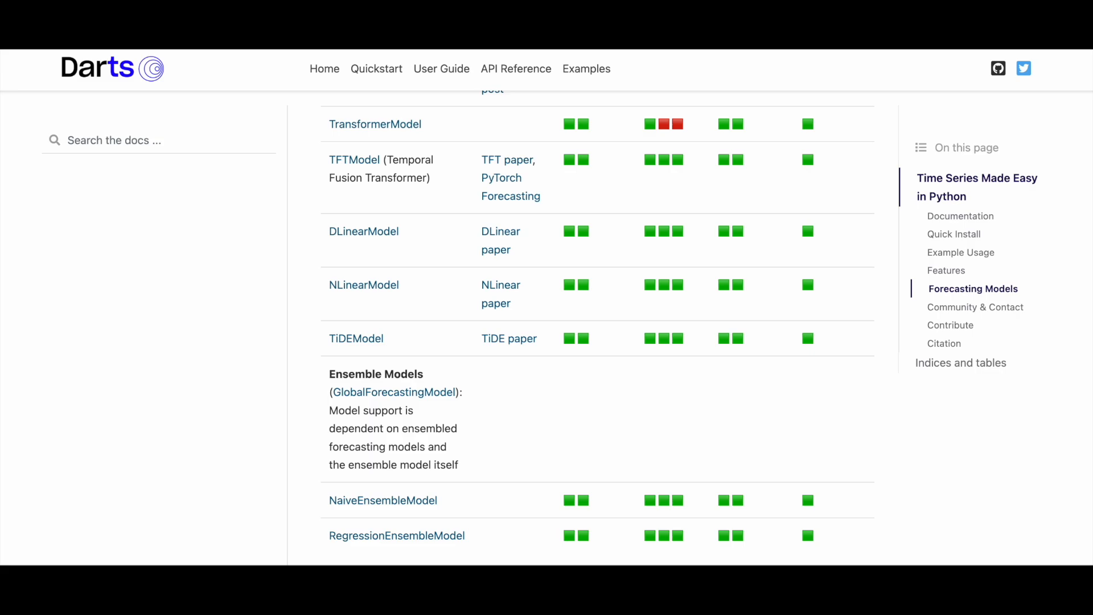
# Open the Quickstart guide and read 'Read data and build a TimeSeries' down to the splitting example plot
pyautogui.click(377, 68)
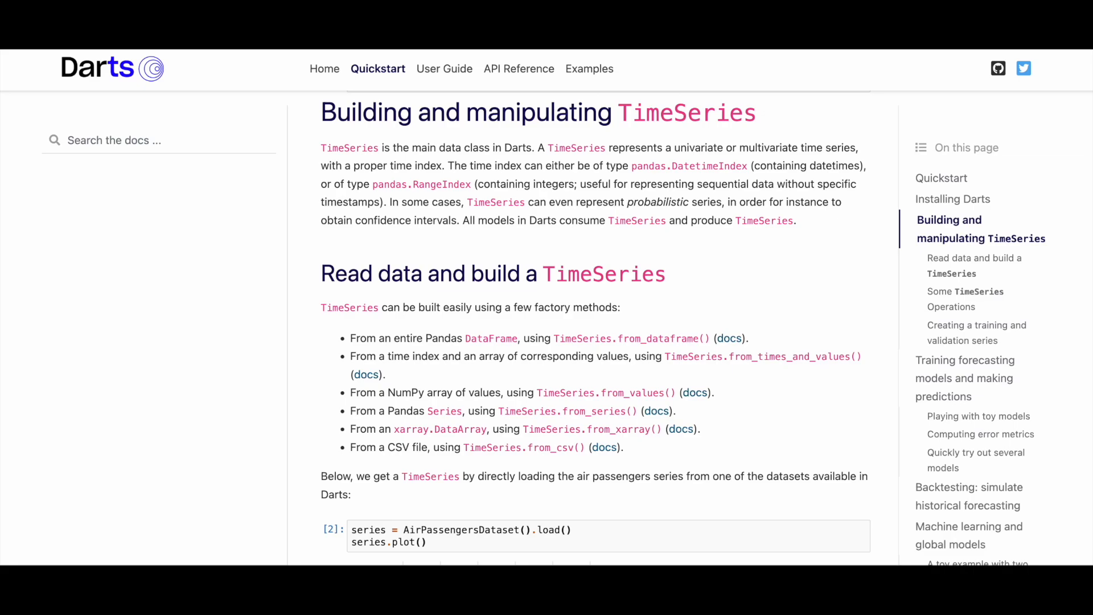
pyautogui.scroll(-3)
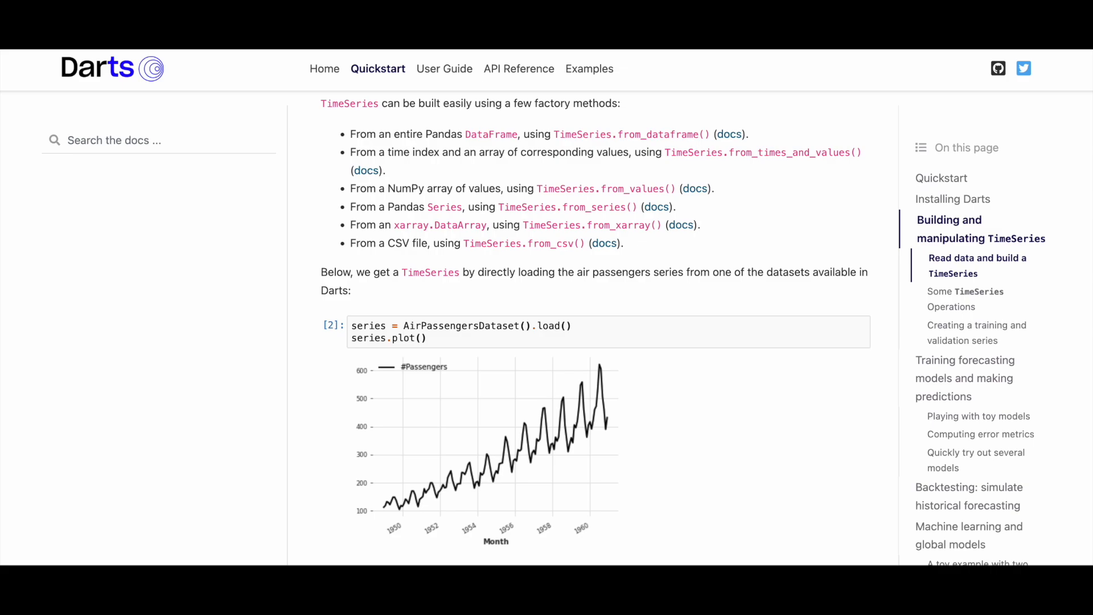
pyautogui.scroll(-3)
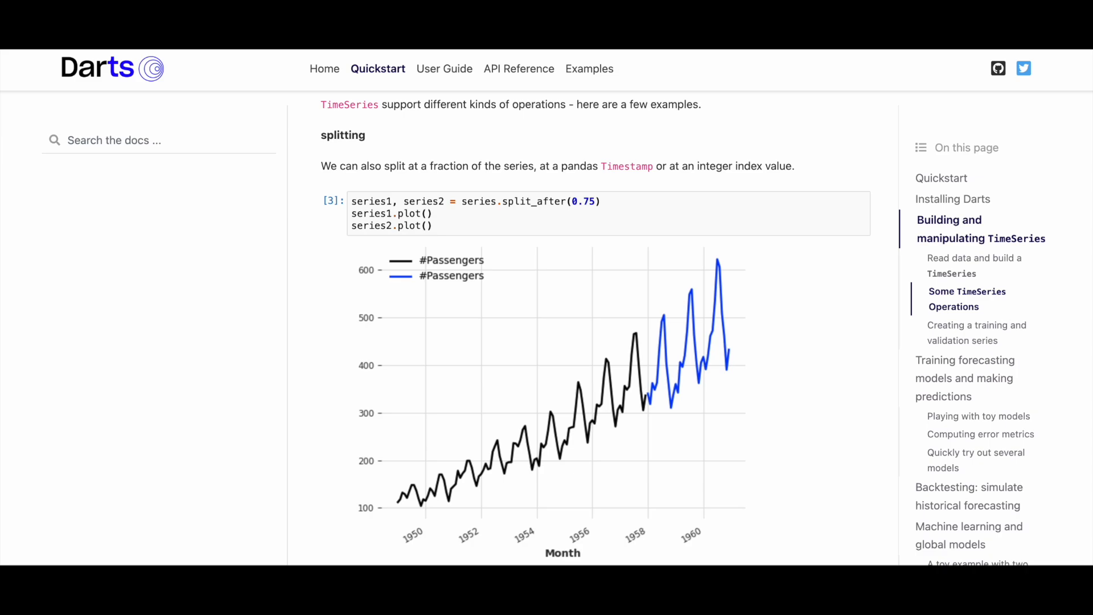
# Read the slicing, arithmetic, stacking, mapping, holidays, differencing and missing-value examples to the training/validation split plot
pyautogui.scroll(-3)
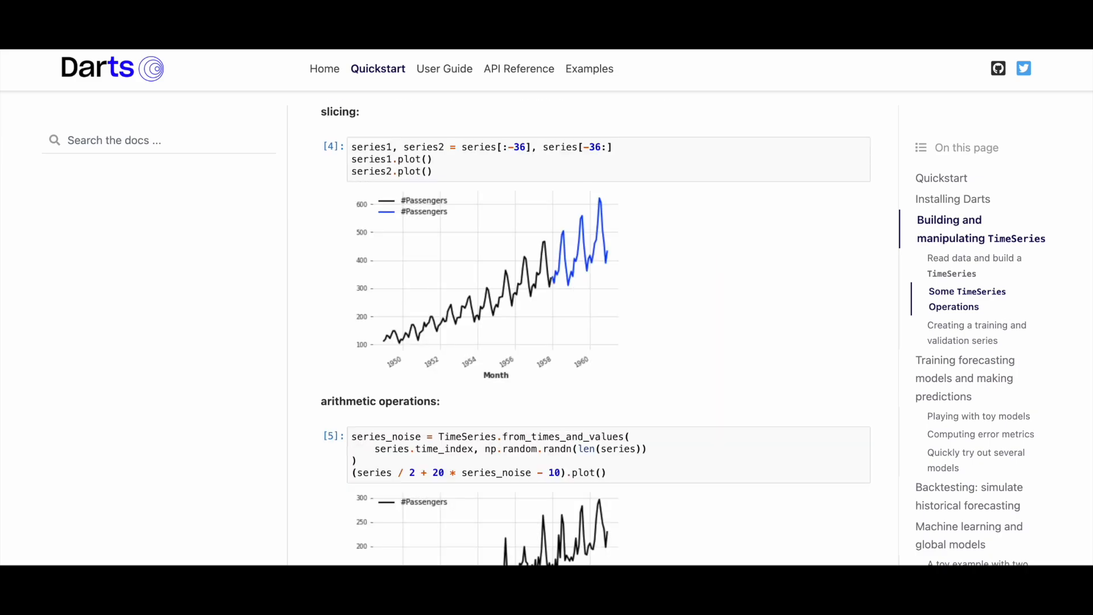
pyautogui.scroll(-3)
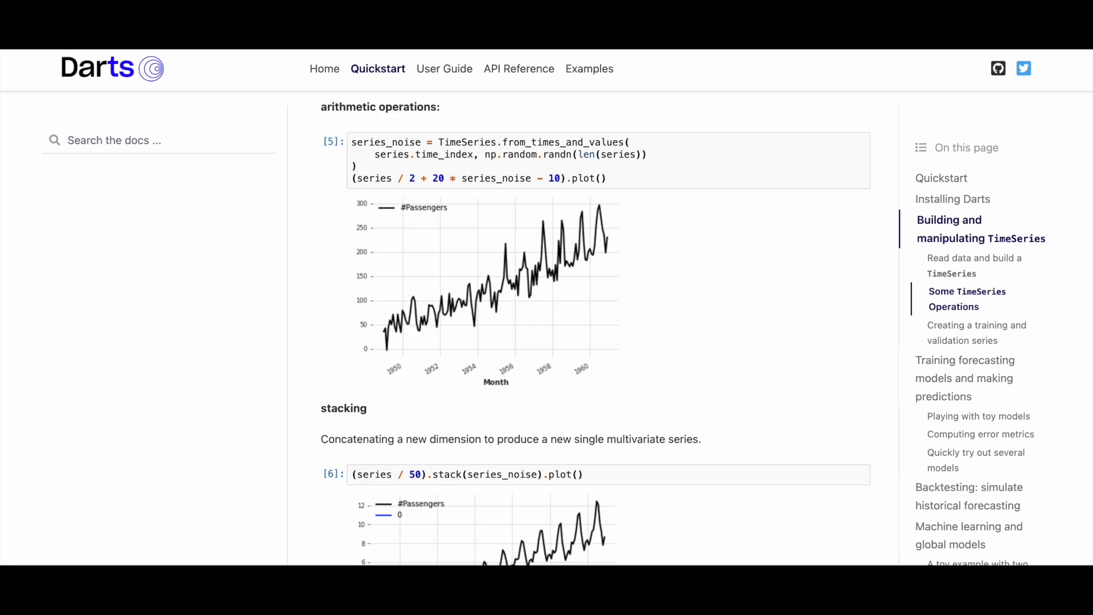
pyautogui.scroll(-3)
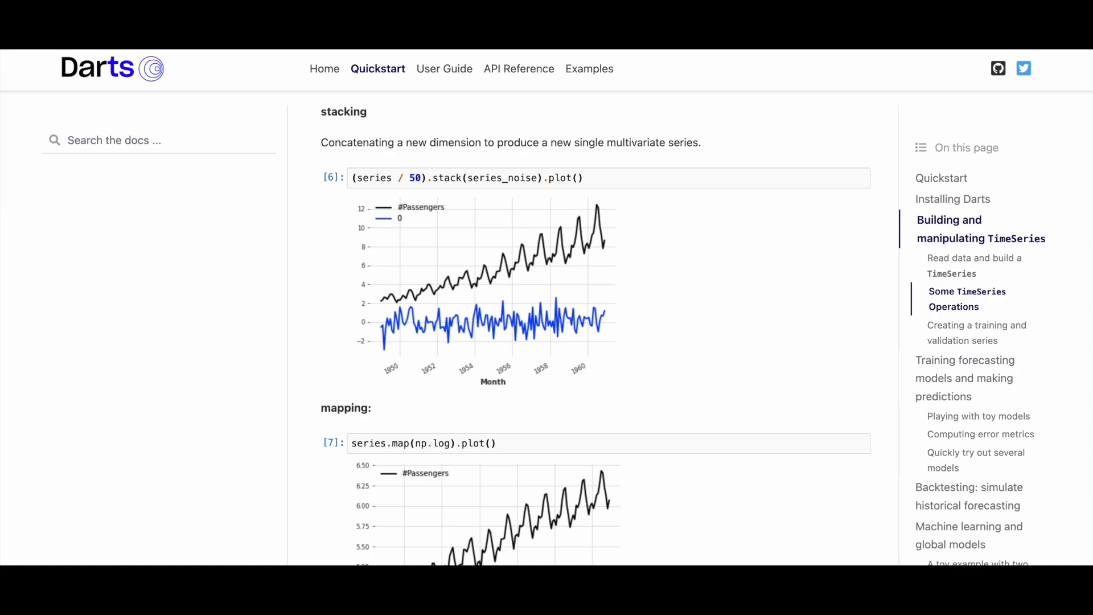
pyautogui.scroll(-3)
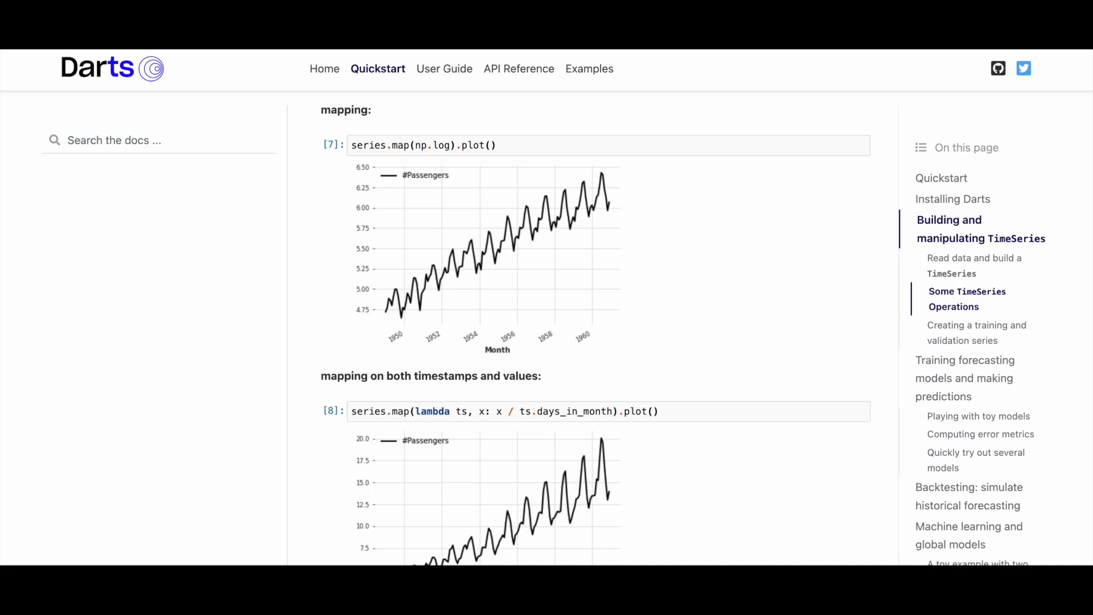
pyautogui.scroll(-3)
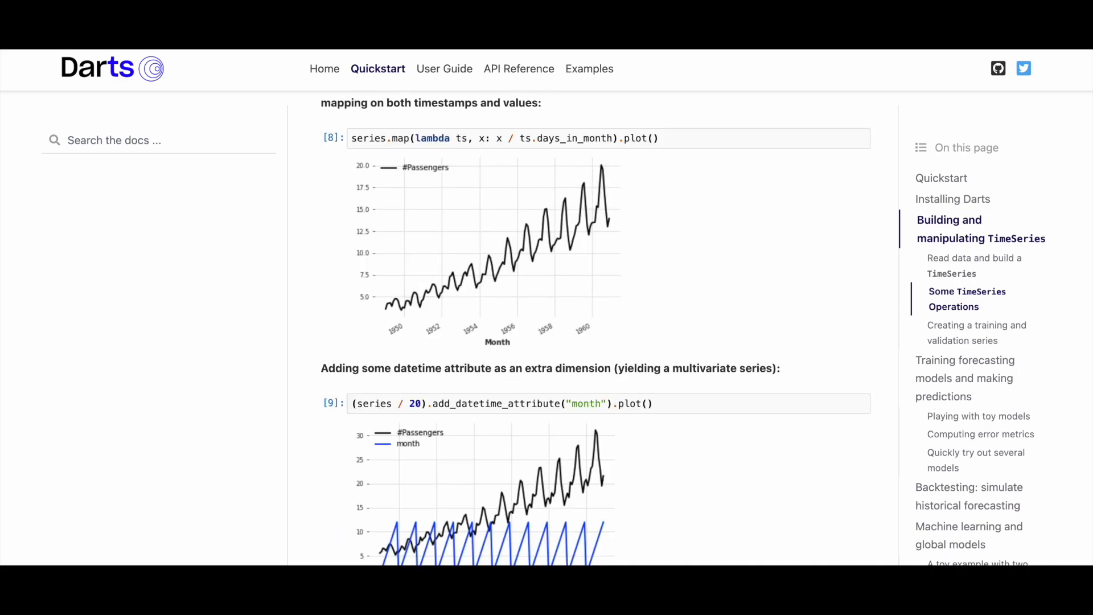
pyautogui.scroll(-3)
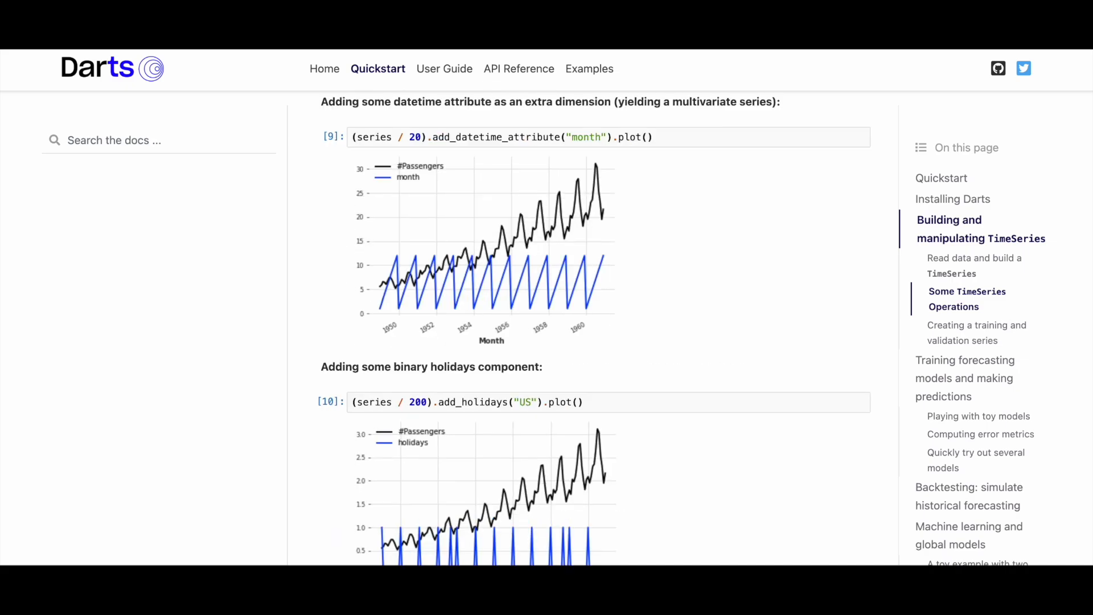
pyautogui.scroll(-3)
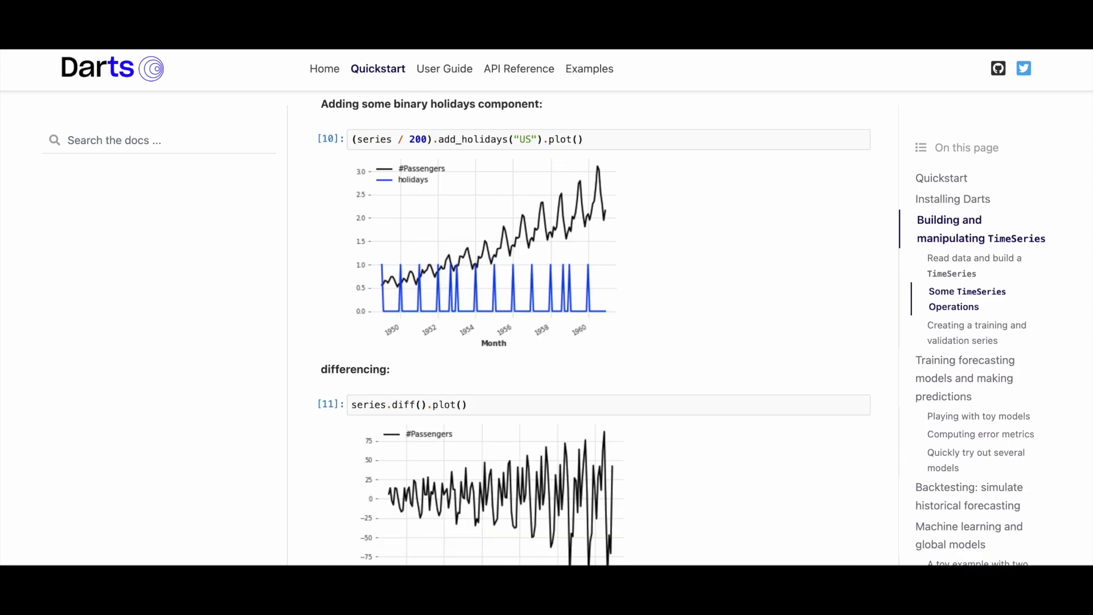
pyautogui.scroll(-3)
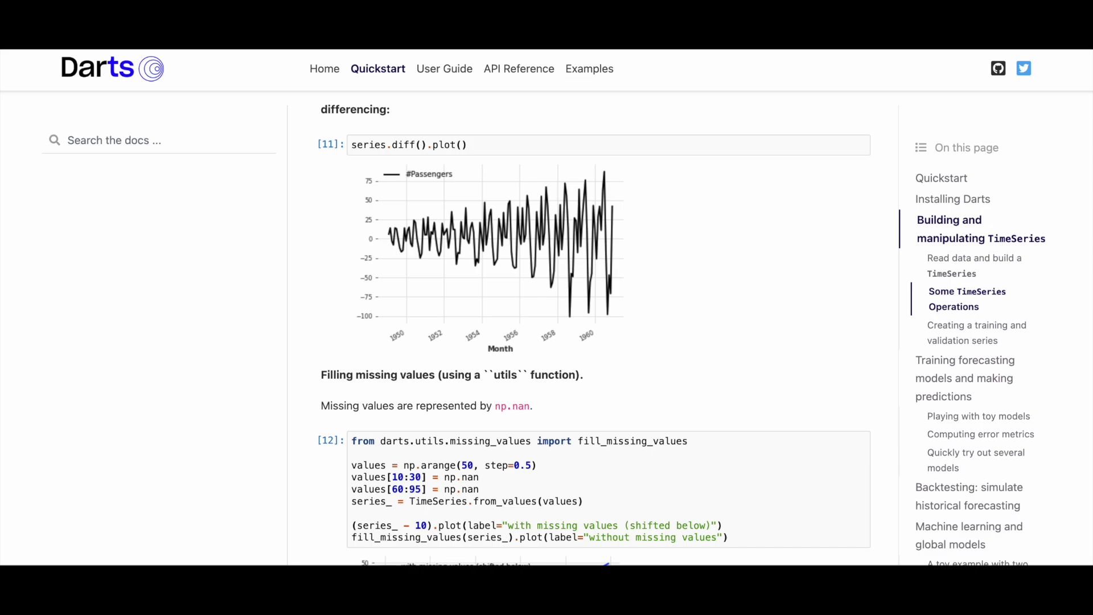
pyautogui.scroll(-3)
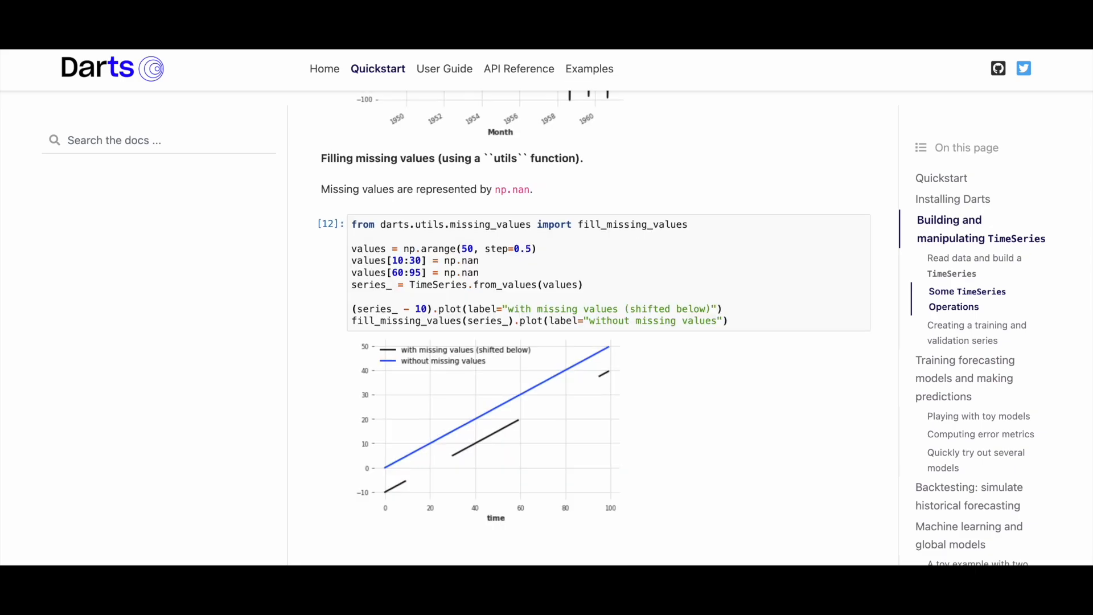
pyautogui.scroll(-3)
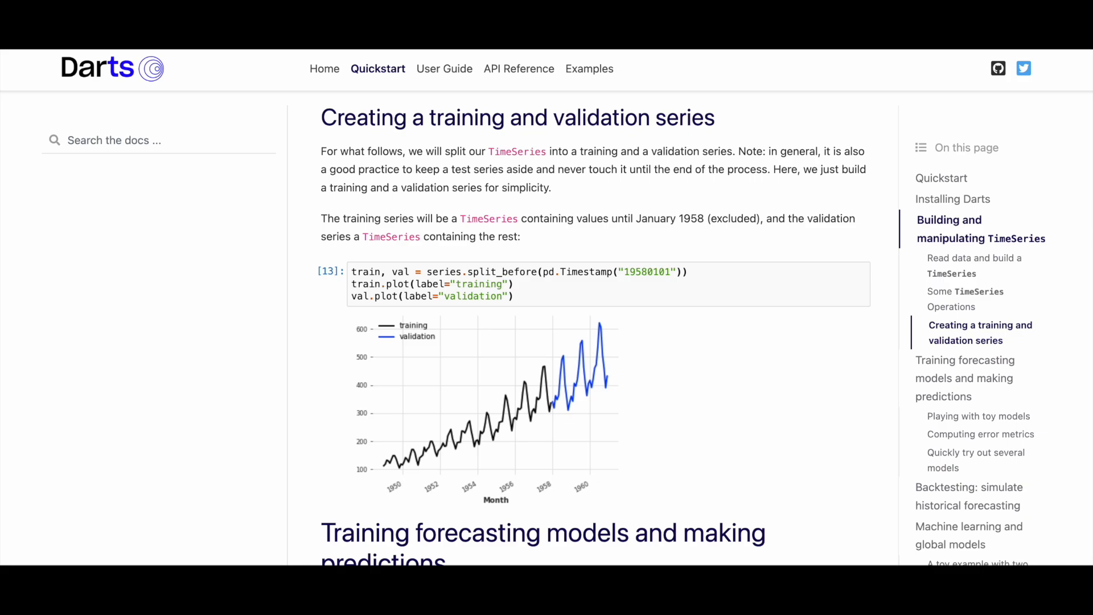
# Read the toy naive models, Inspect Seasonality and drift combination down to the MAPE error metric example
pyautogui.scroll(-3)
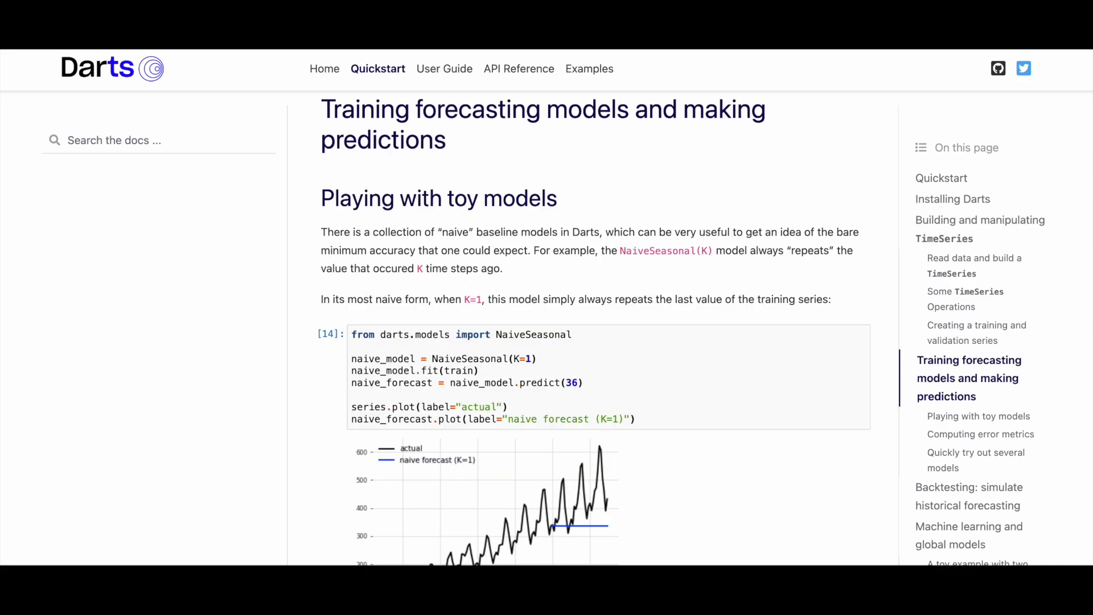
pyautogui.scroll(-3)
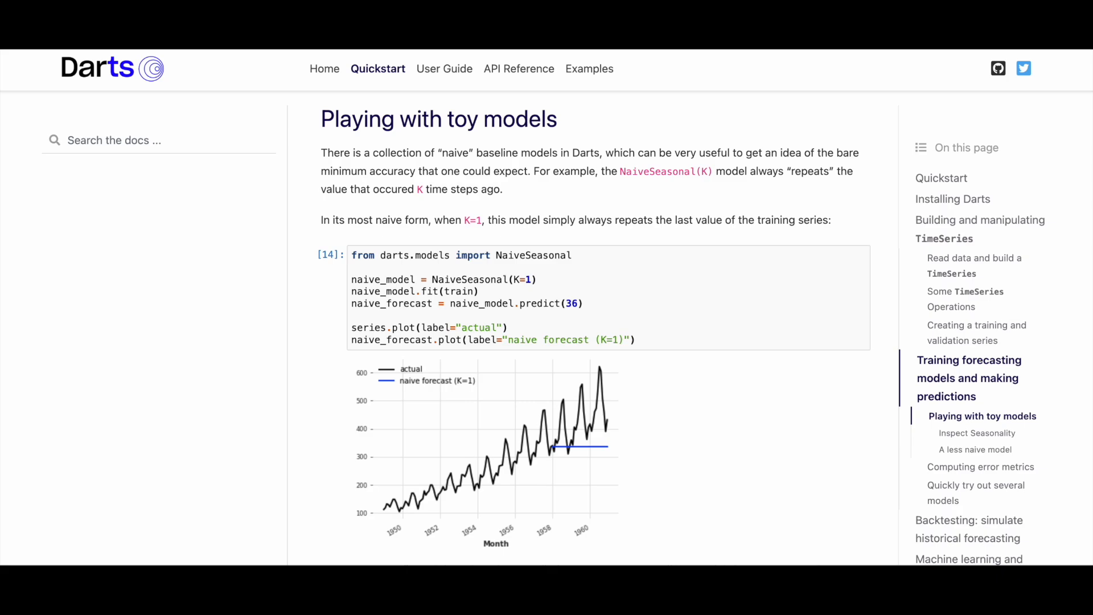
pyautogui.scroll(-3)
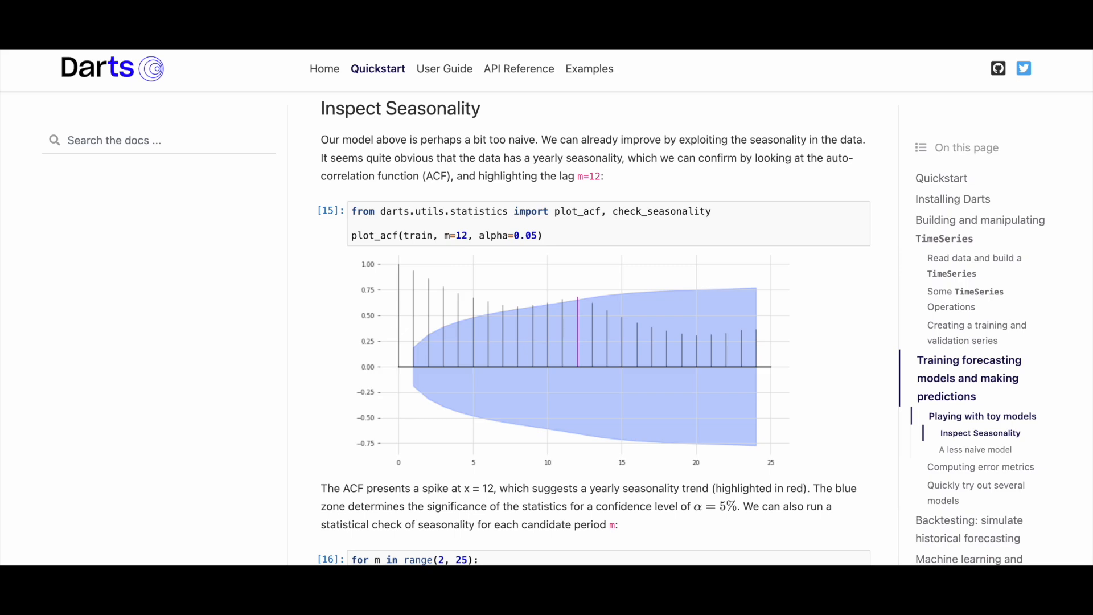
pyautogui.scroll(-3)
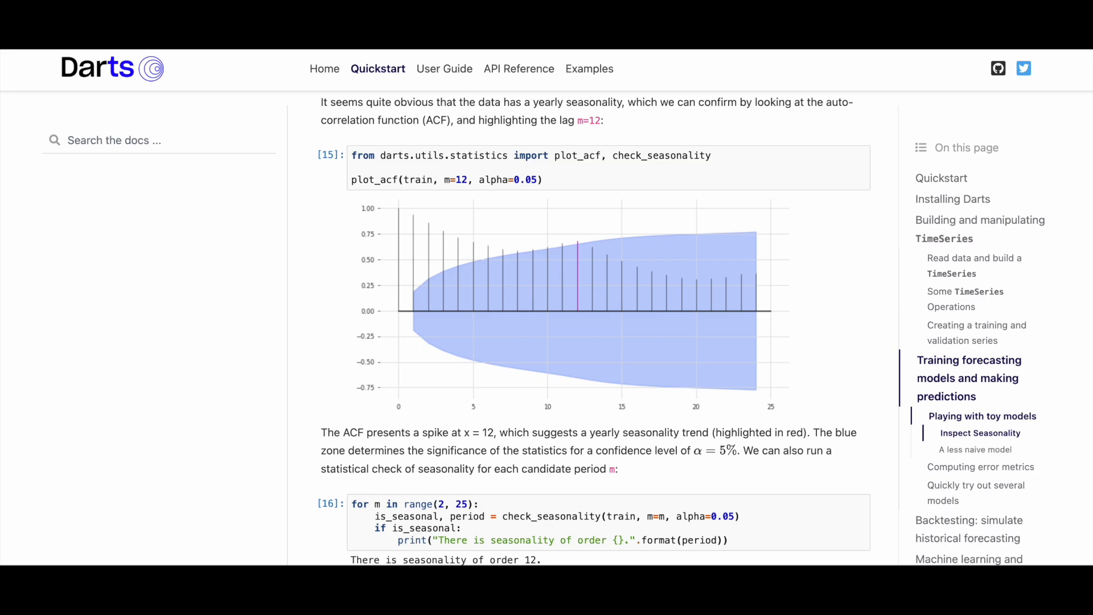
pyautogui.scroll(-3)
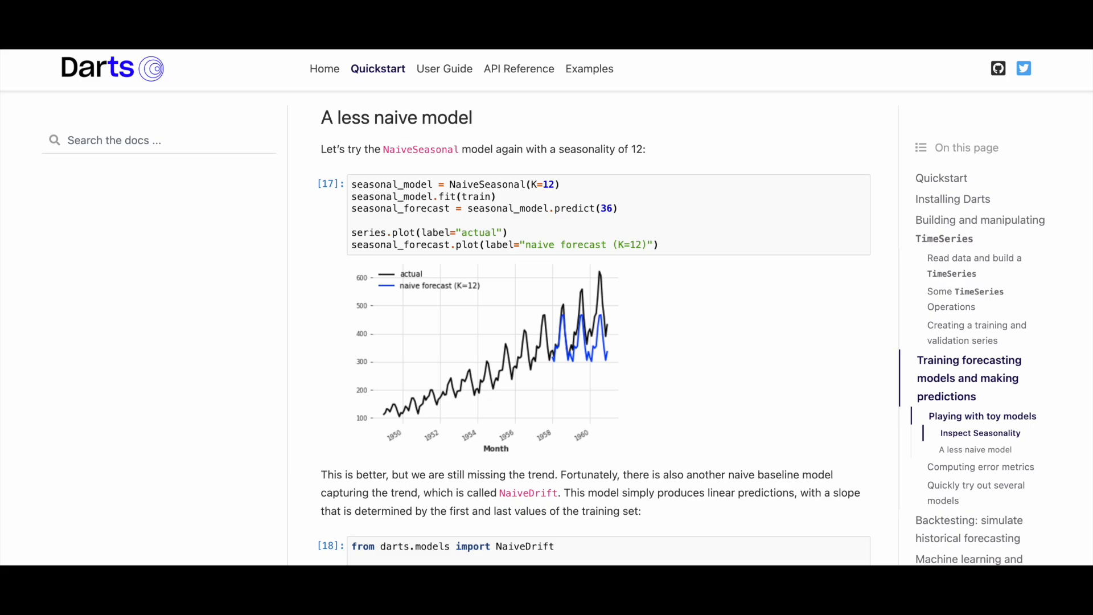
pyautogui.scroll(-3)
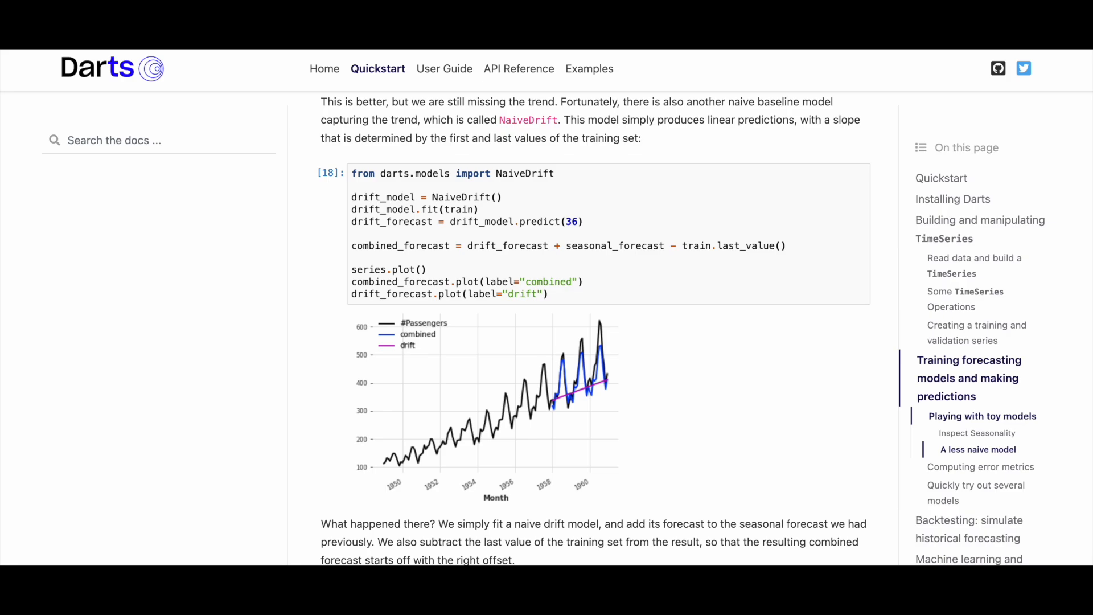
pyautogui.scroll(-3)
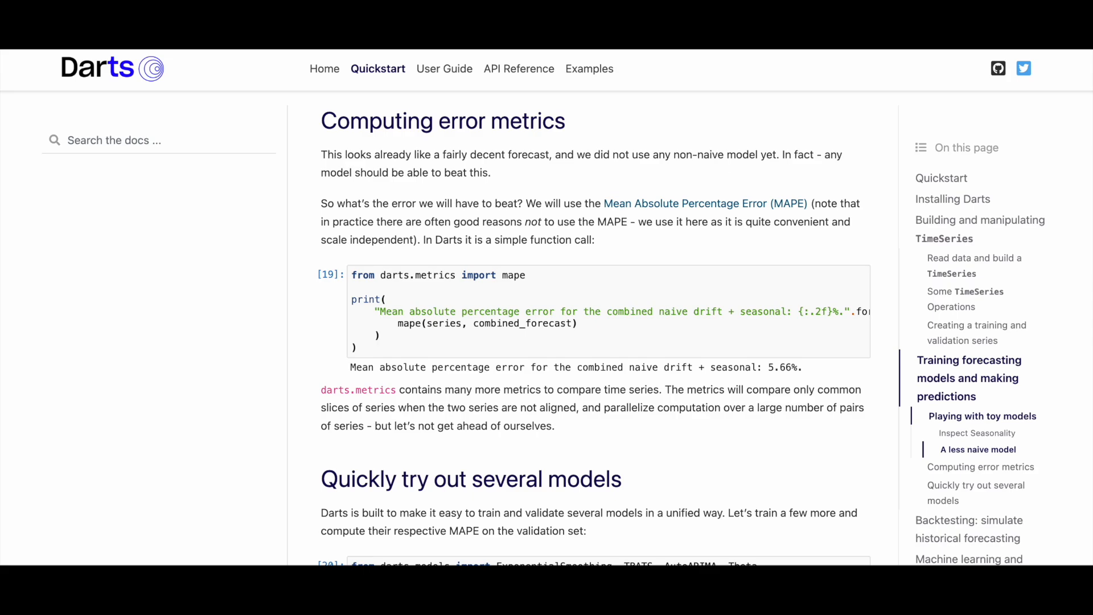
# Read 'Quickly try out several models' and the Theta hyper-parameter search to the best-theta forecast with MAPE 4.40
pyautogui.scroll(-3)
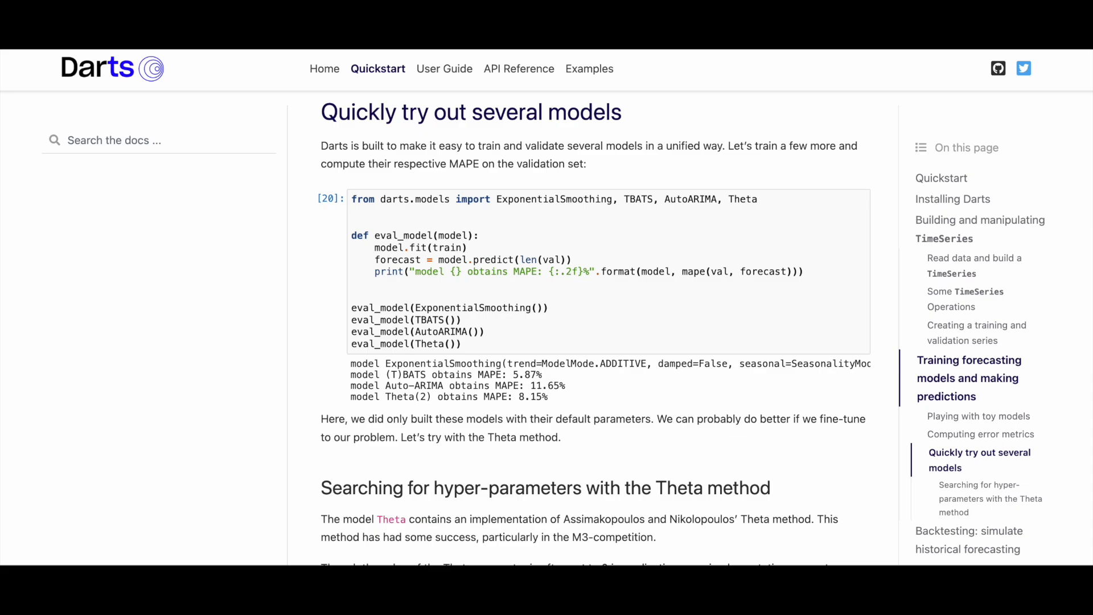
pyautogui.scroll(-3)
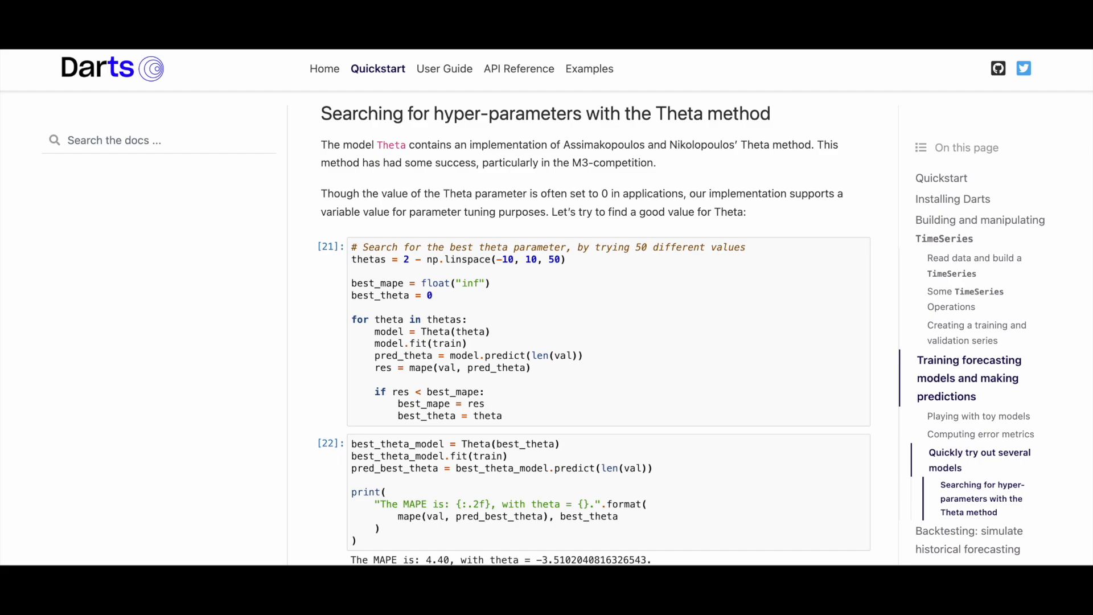
pyautogui.scroll(-3)
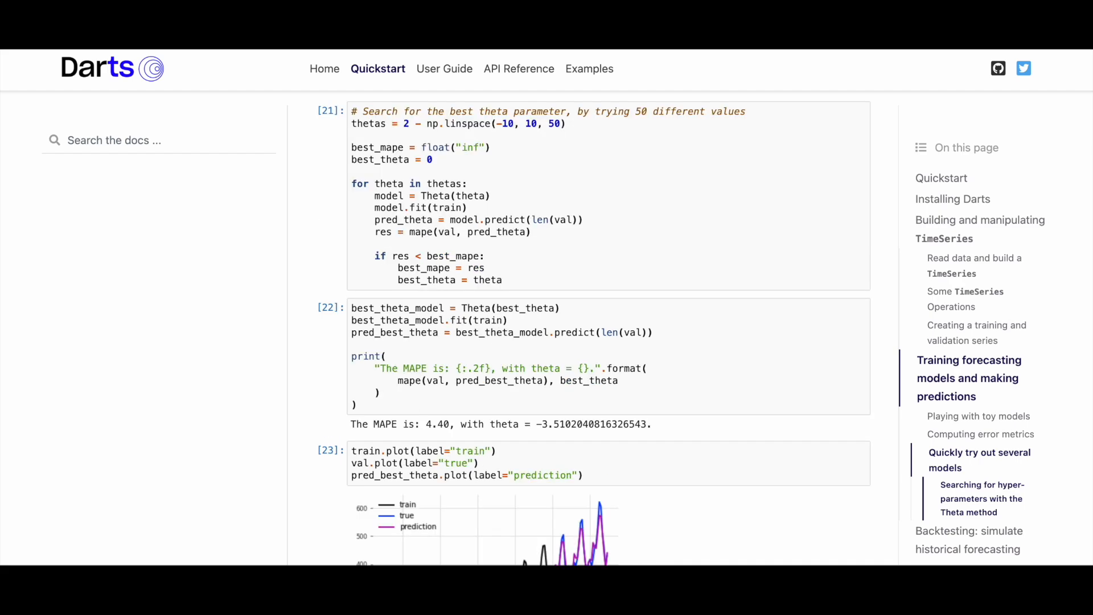
pyautogui.scroll(-3)
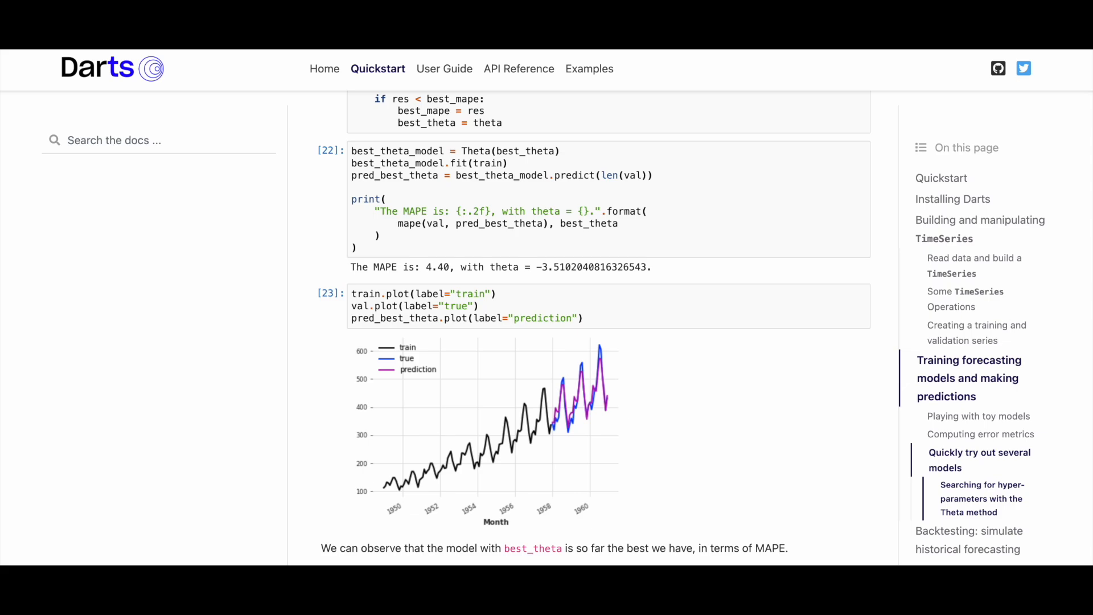
# Read Backtesting through the error histogram, residuals analysis and ExponentialSmoothing backtest scoring MAPE 4.45%
pyautogui.scroll(-3)
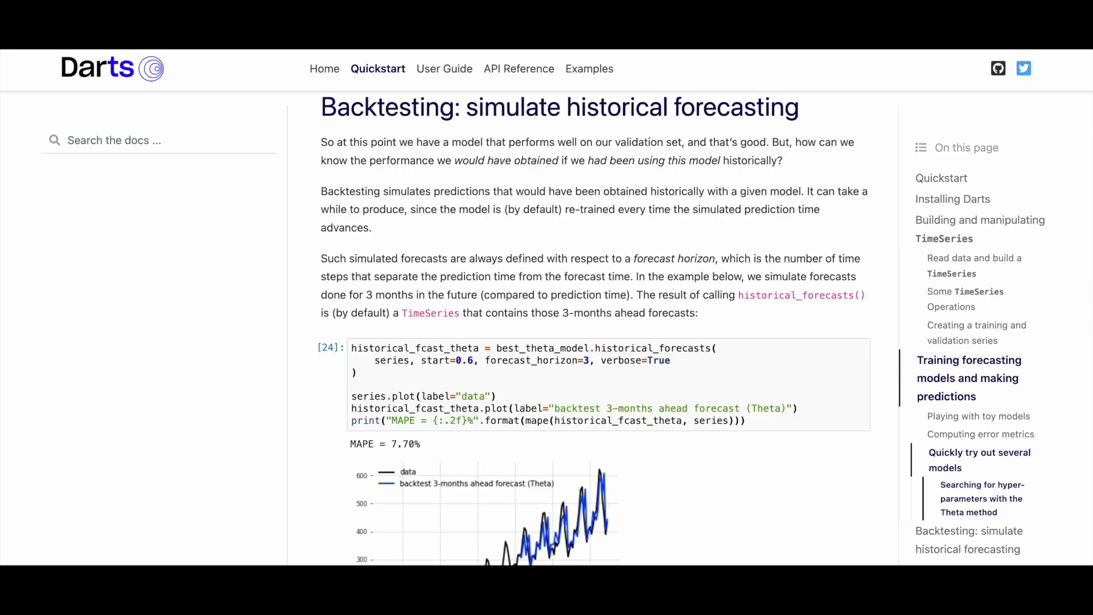
pyautogui.scroll(-3)
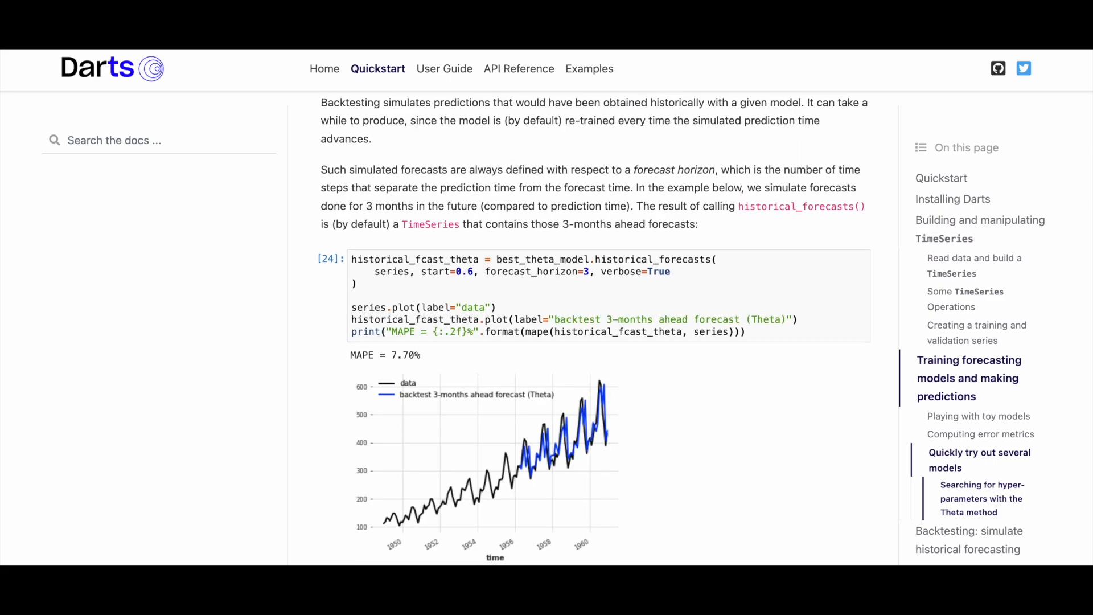
pyautogui.scroll(-3)
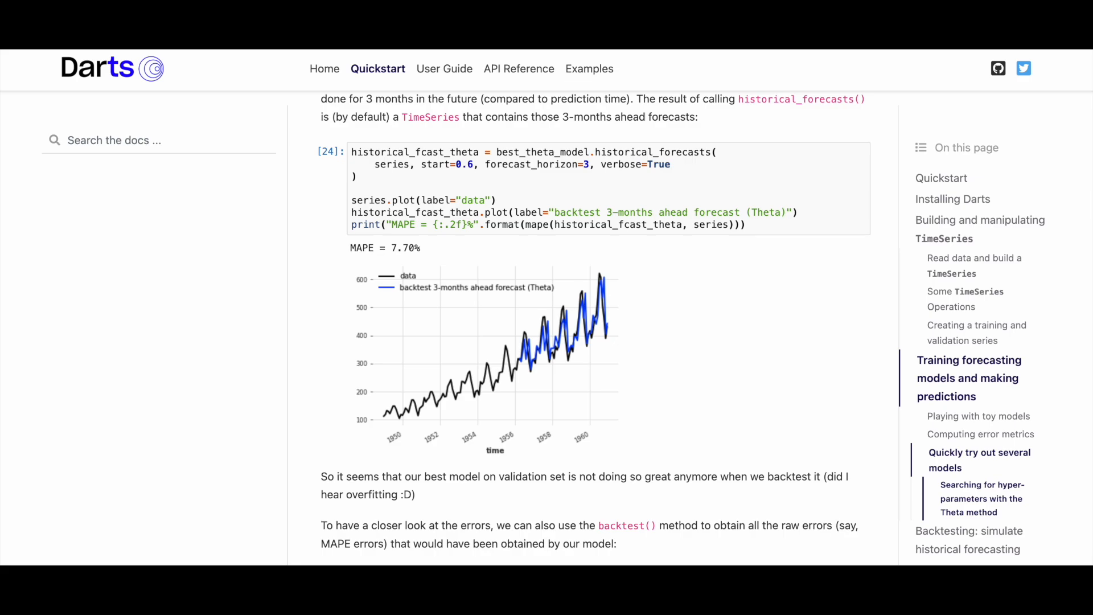
pyautogui.scroll(-3)
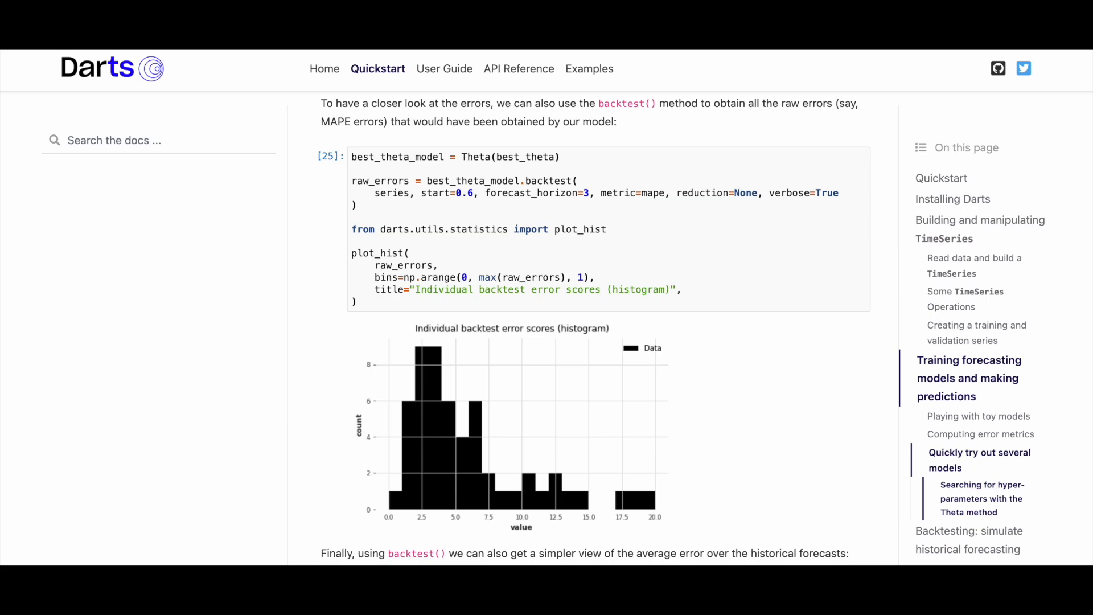
pyautogui.scroll(-3)
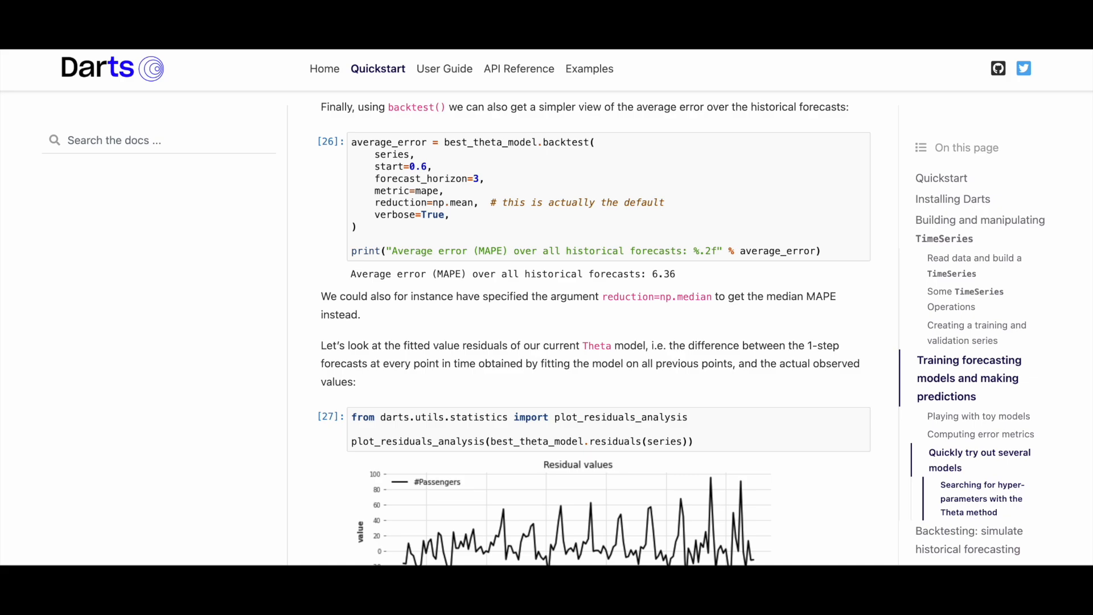
pyautogui.scroll(-3)
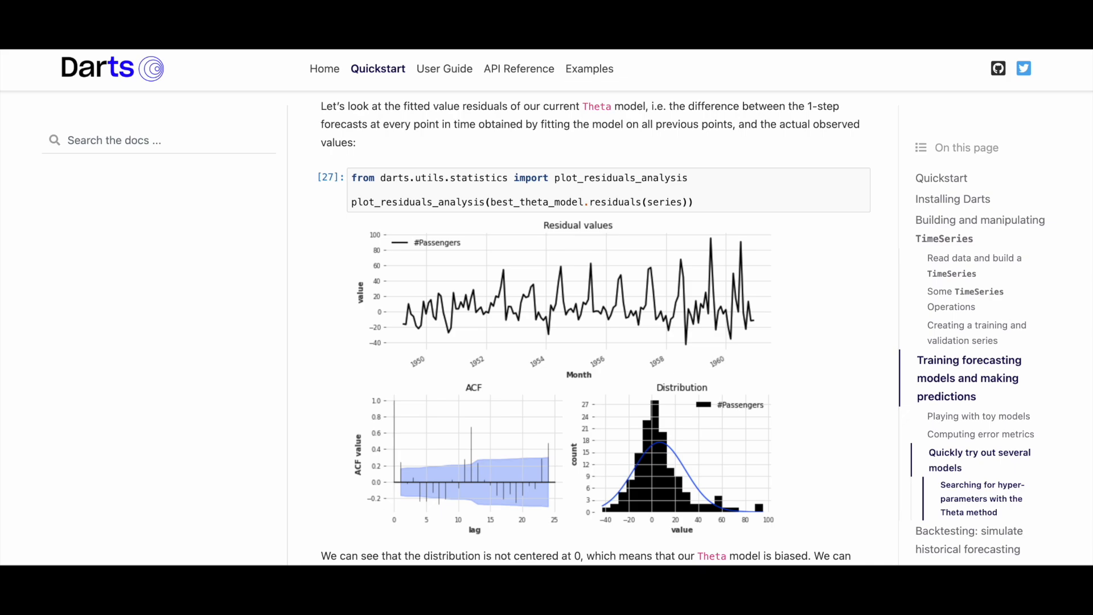
pyautogui.scroll(-3)
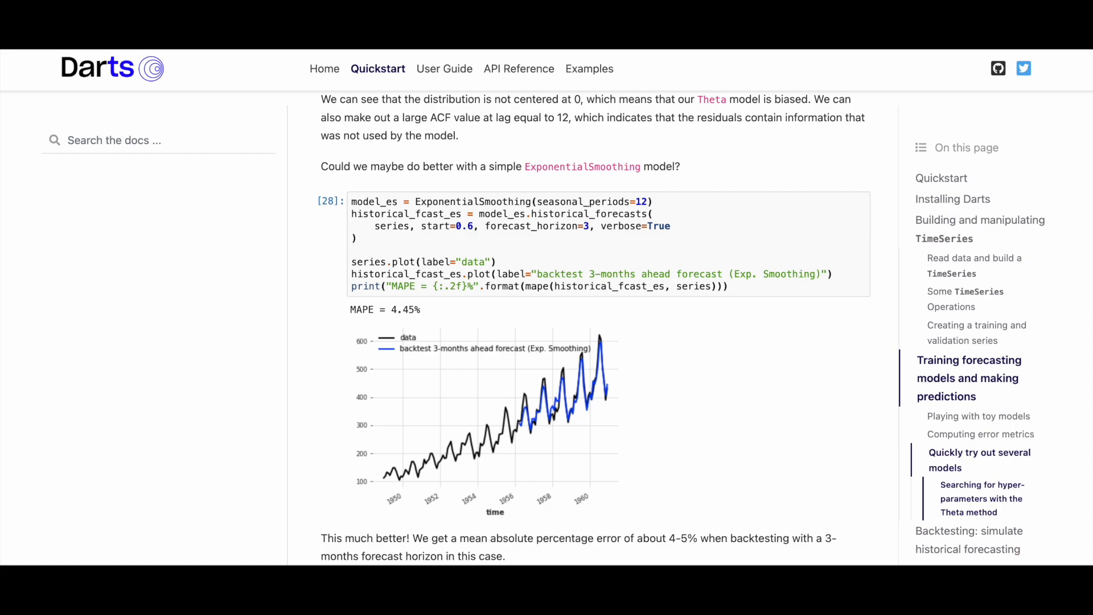
pyautogui.scroll(-3)
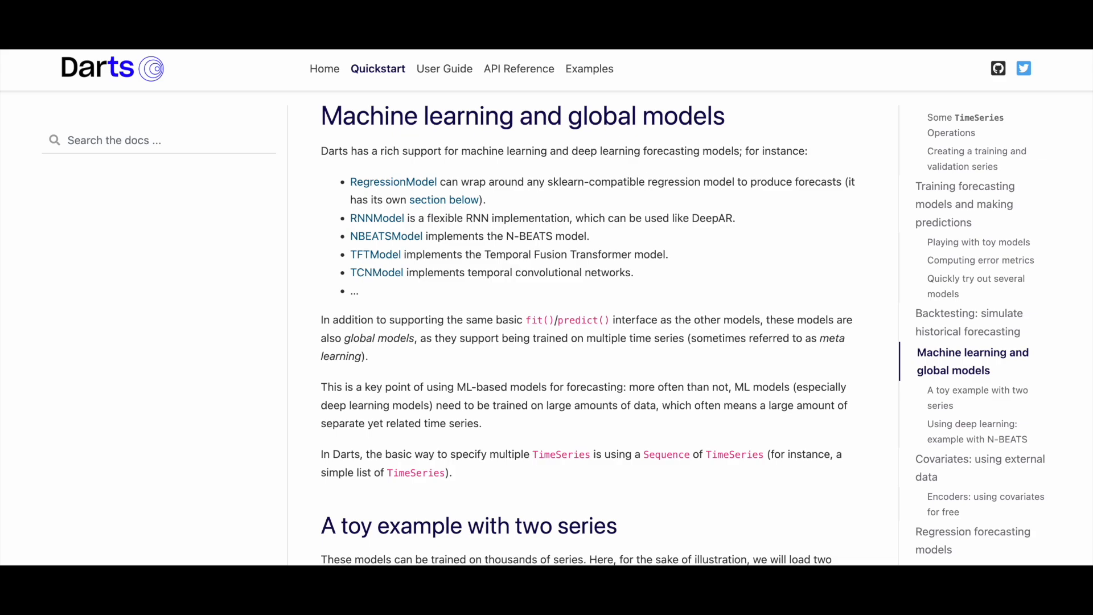
# Read 'Machine learning and global models' and the two-series toy example to the air/milk Scaler plot scaled 0–1
pyautogui.scroll(-3)
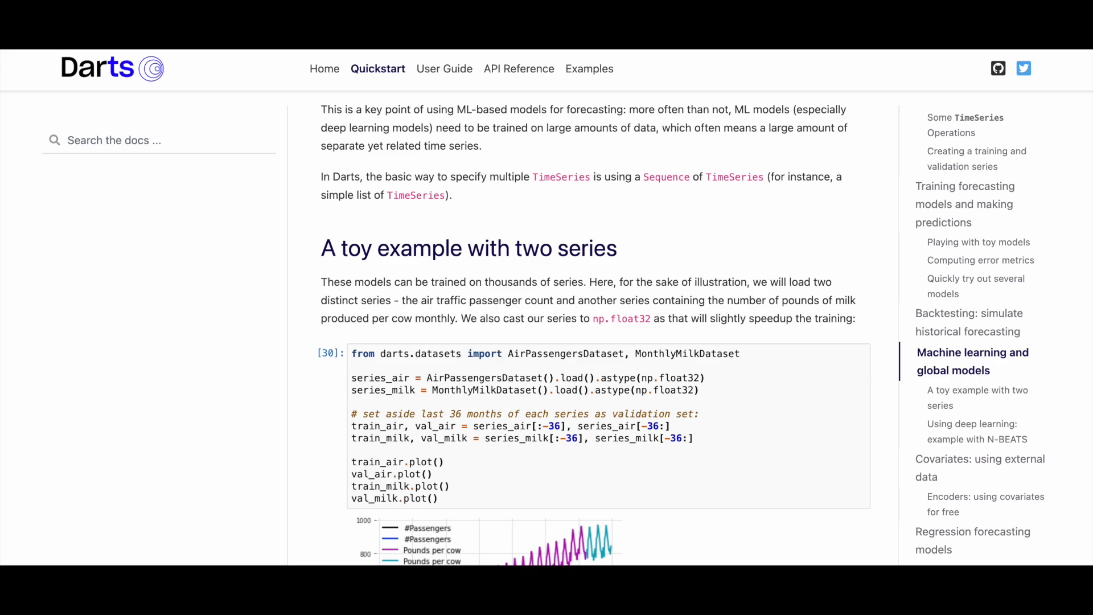
pyautogui.scroll(-3)
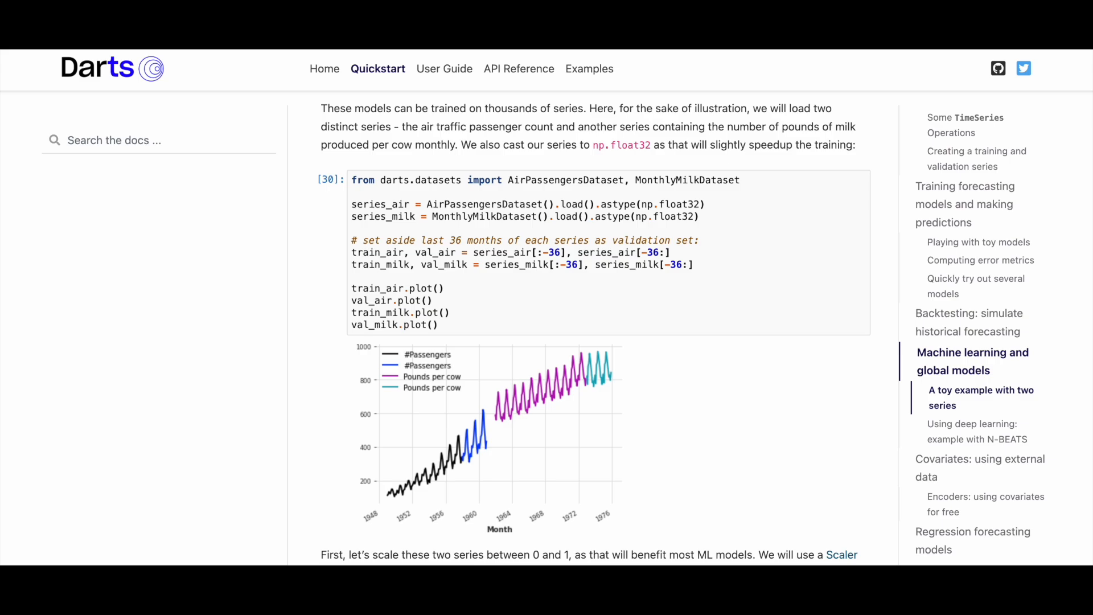
pyautogui.scroll(-3)
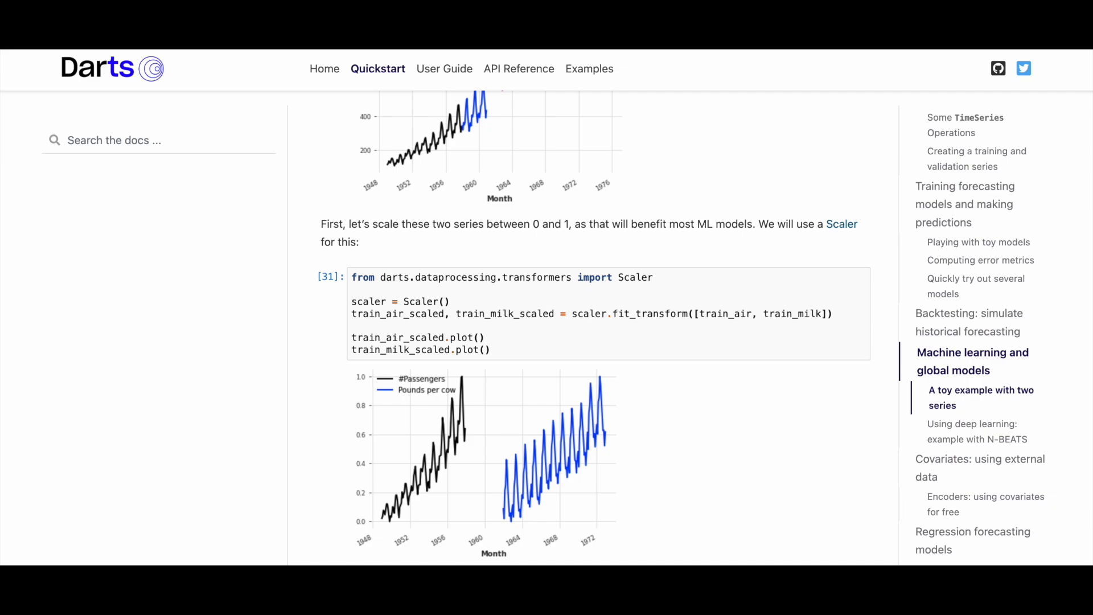
pyautogui.scroll(-3)
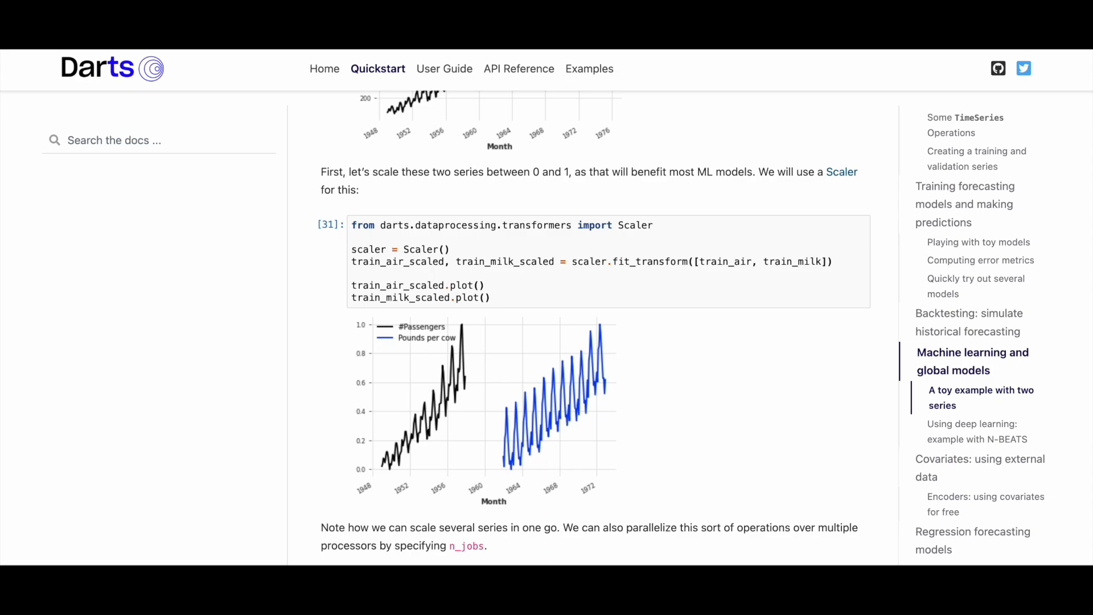
pyautogui.scroll(-3)
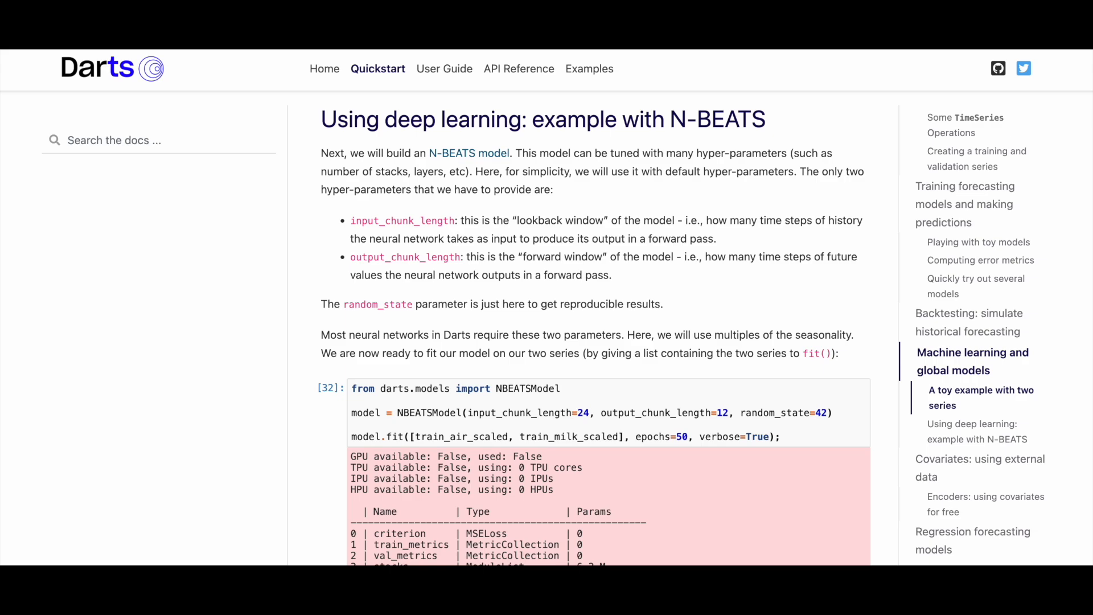
# Use the 'On this page' links to jump past Covariates and Encoders to Regression forecasting models
pyautogui.click(980, 459)
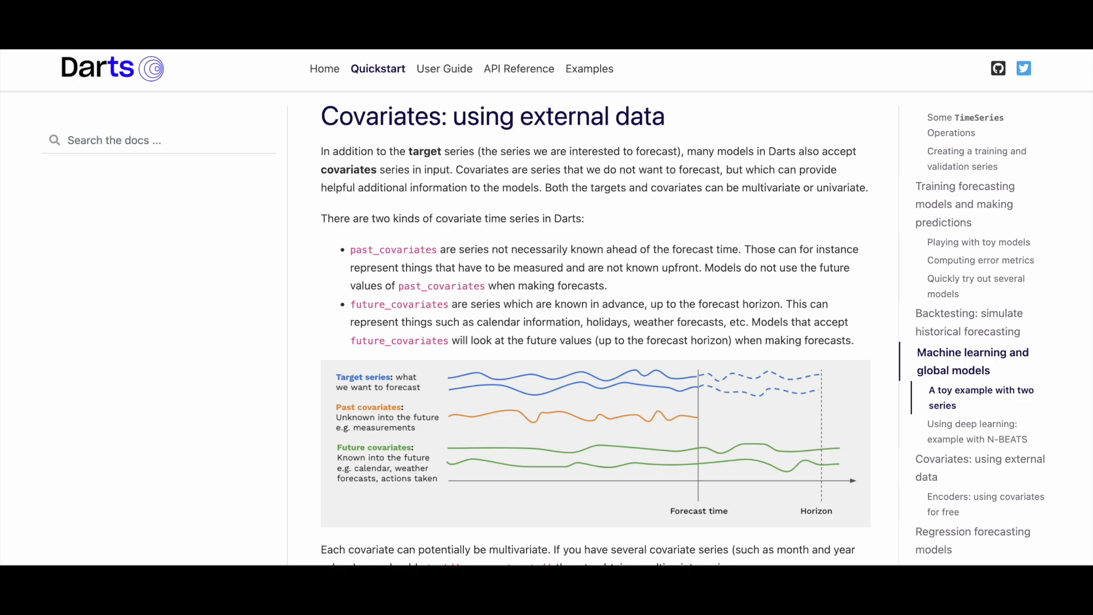
pyautogui.click(986, 505)
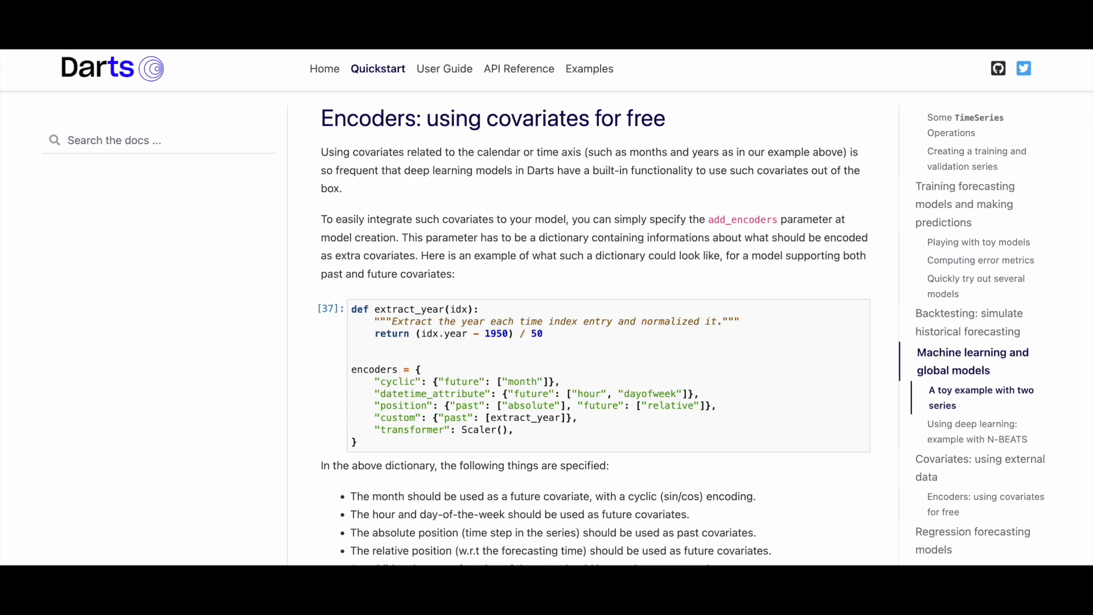
pyautogui.click(973, 531)
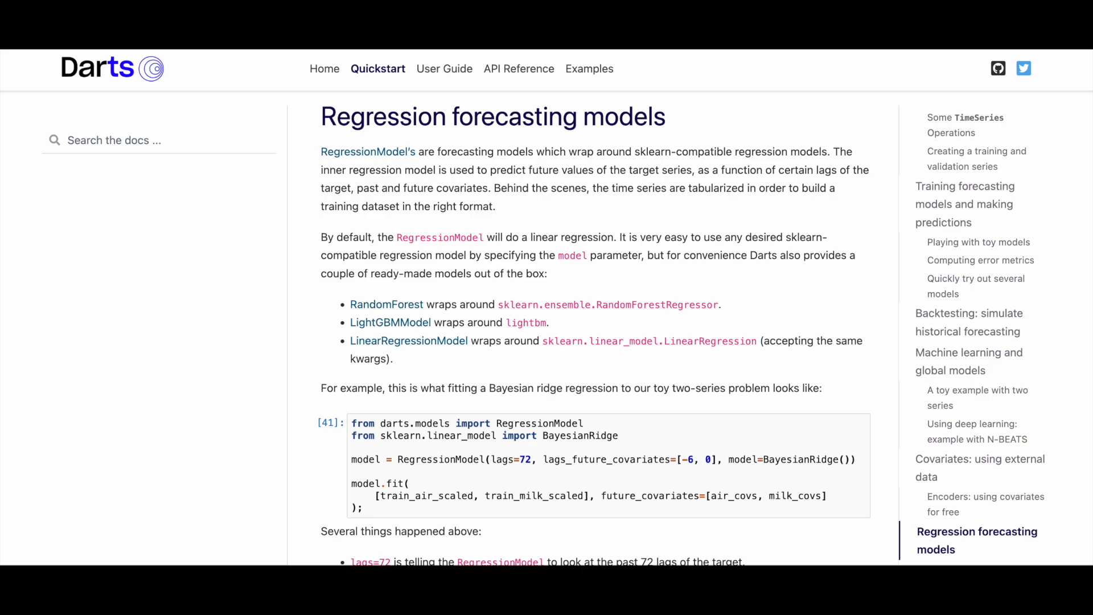
# Read Regression forecasting models down to the BayesianRidge backtest on the air series with MAPE 3.66
pyautogui.scroll(-3)
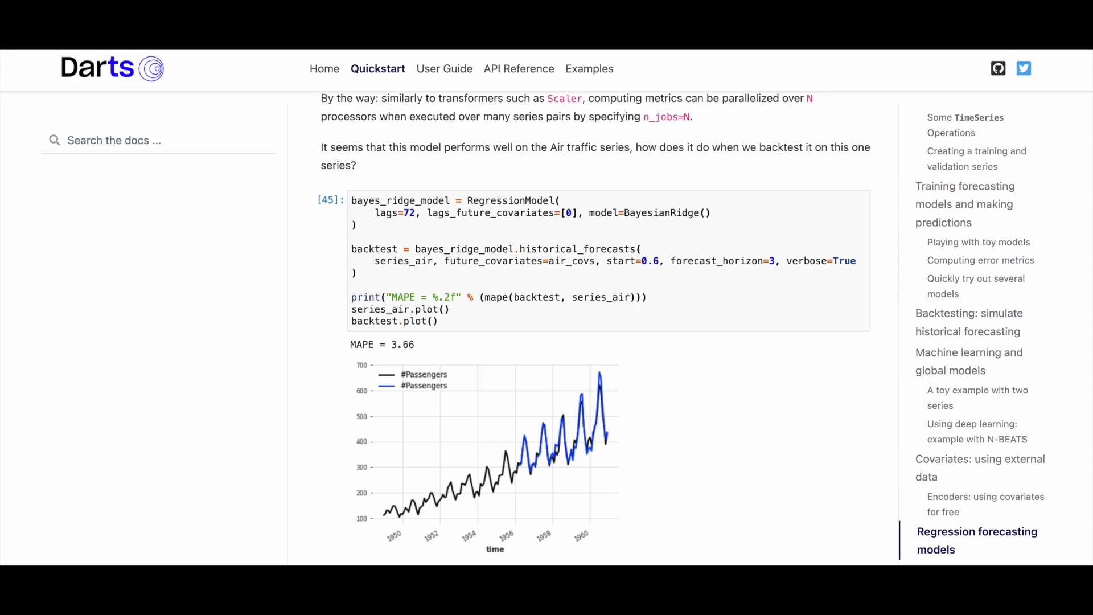
pyautogui.scroll(-3)
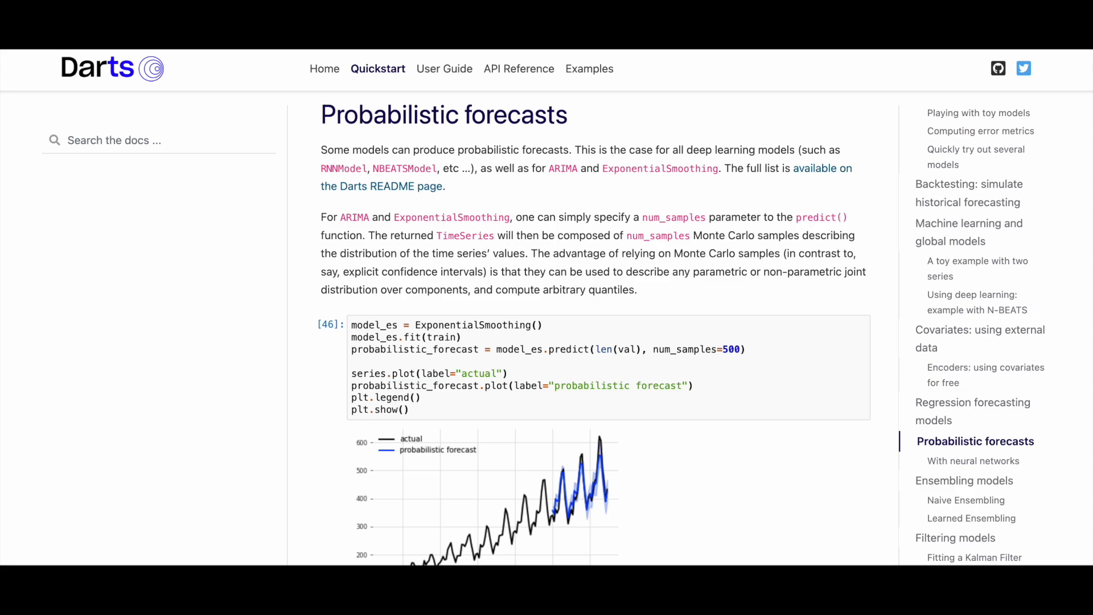
# Read the Probabilistic forecasts section with the probabilistic TCN forecast example
pyautogui.scroll(-3)
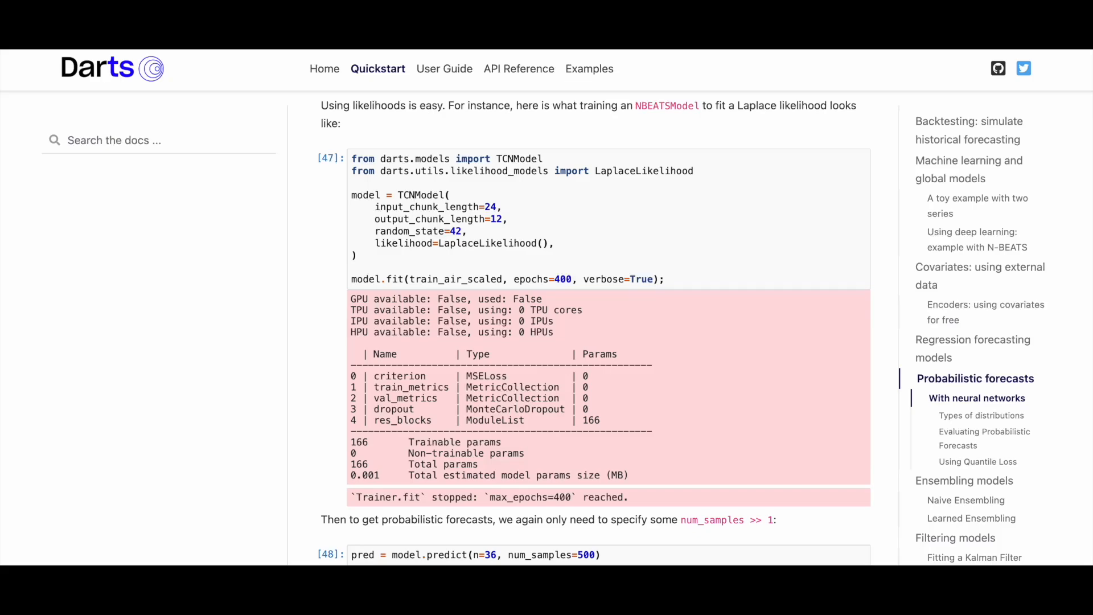
pyautogui.scroll(-3)
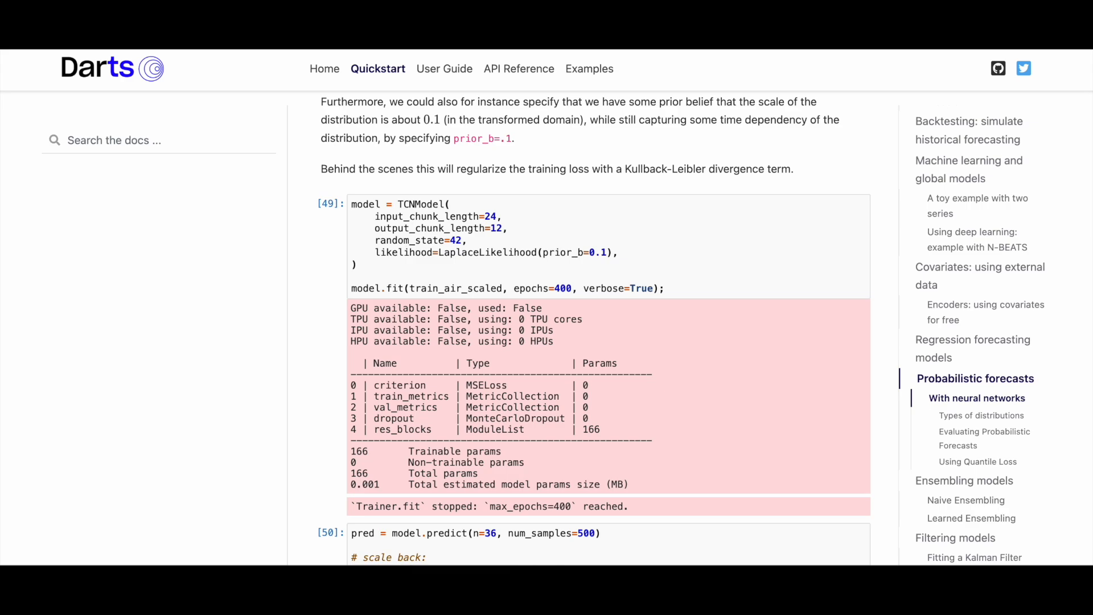
pyautogui.scroll(-3)
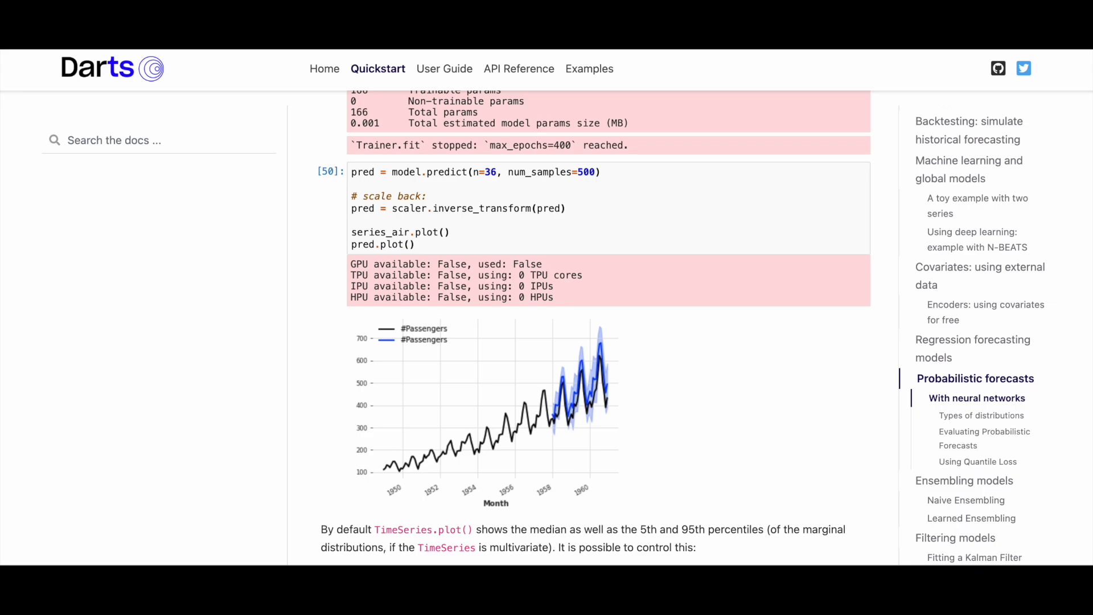
pyautogui.scroll(-3)
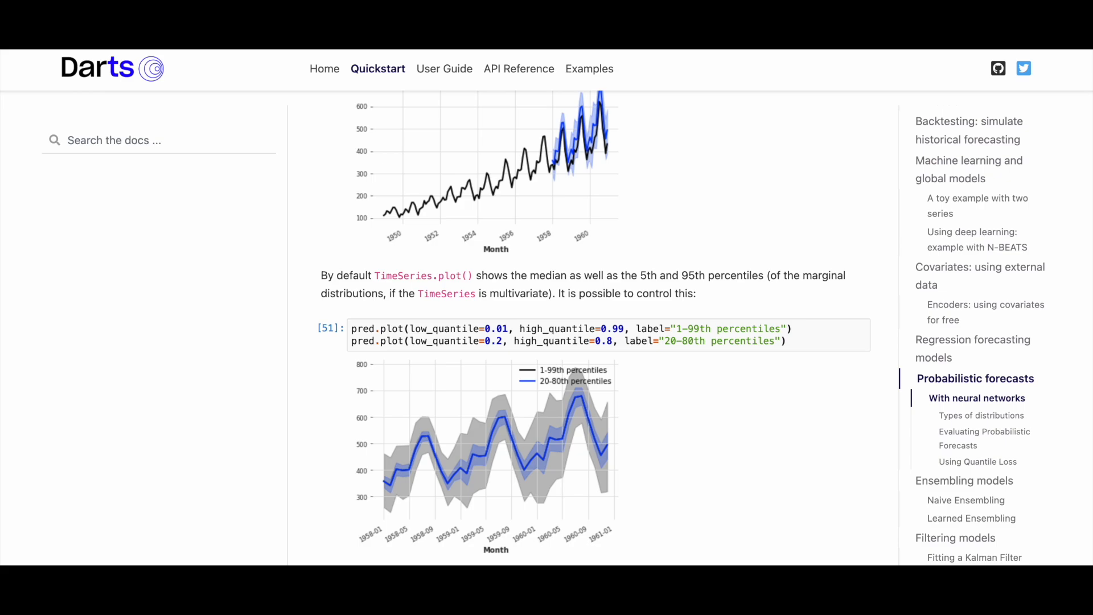
# Continue through rho-risk evaluation and Using Quantile Loss, then jump to Ensembling models
pyautogui.scroll(-3)
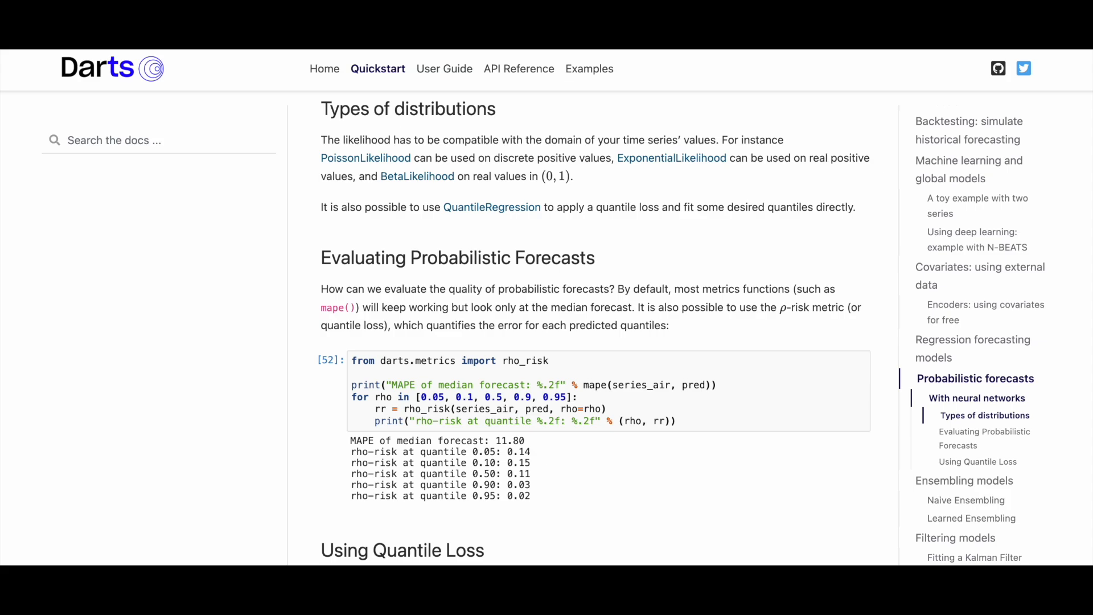
pyautogui.scroll(-3)
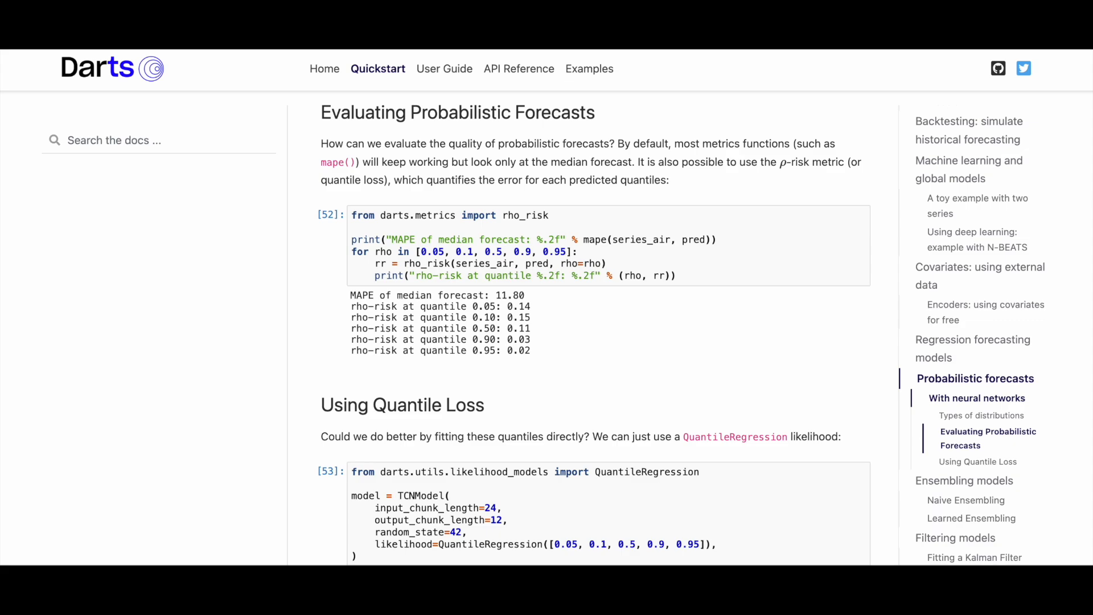
pyautogui.scroll(-3)
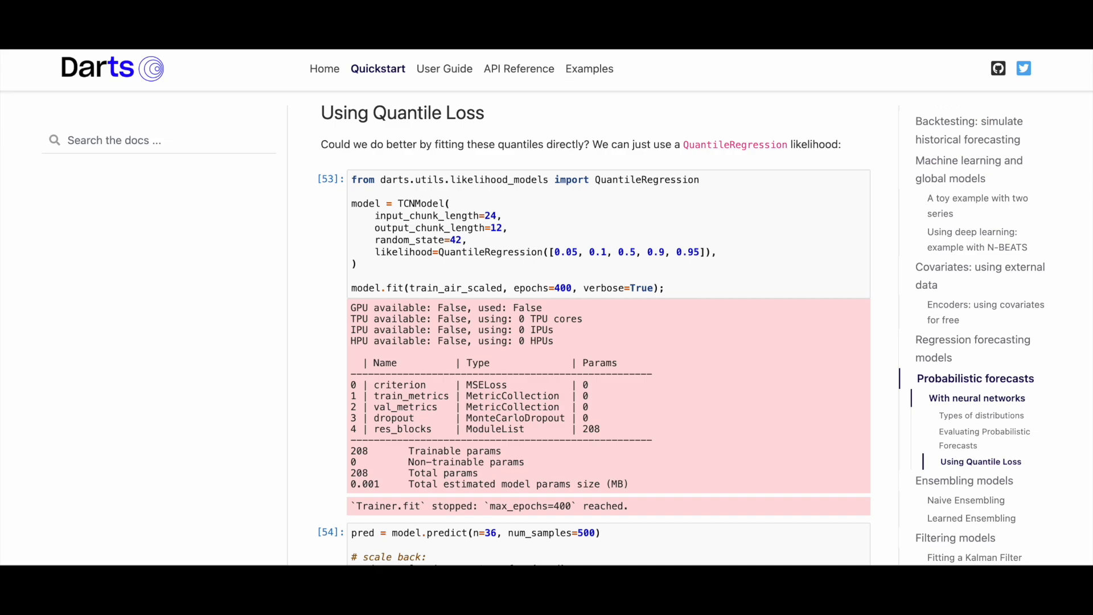
pyautogui.click(963, 481)
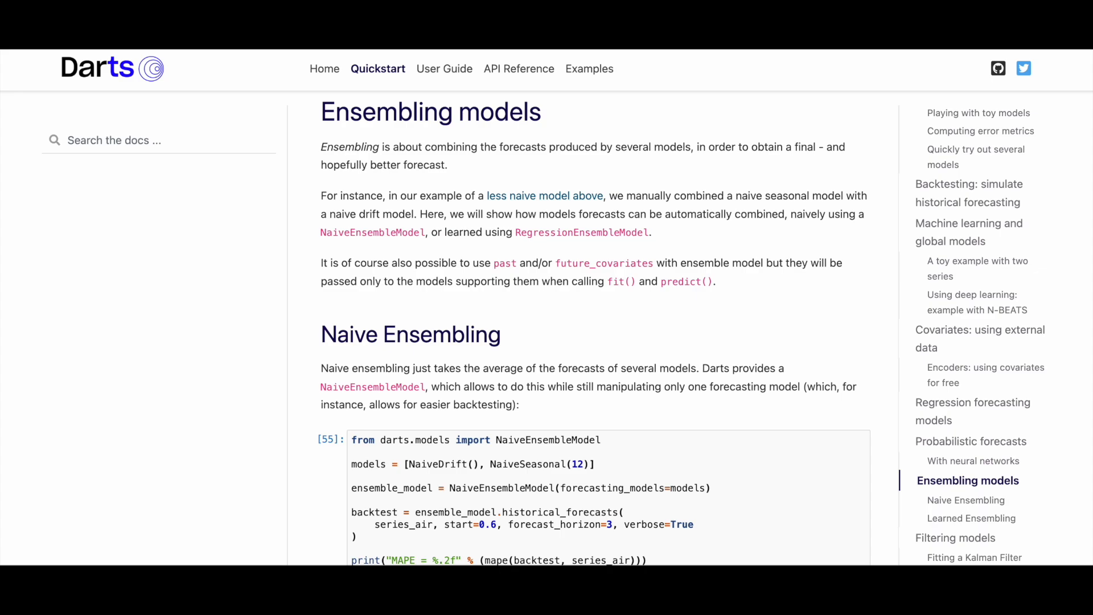
# Read the Naive Ensembling example and jump to Learned Ensembling from the sidebar
pyautogui.scroll(-3)
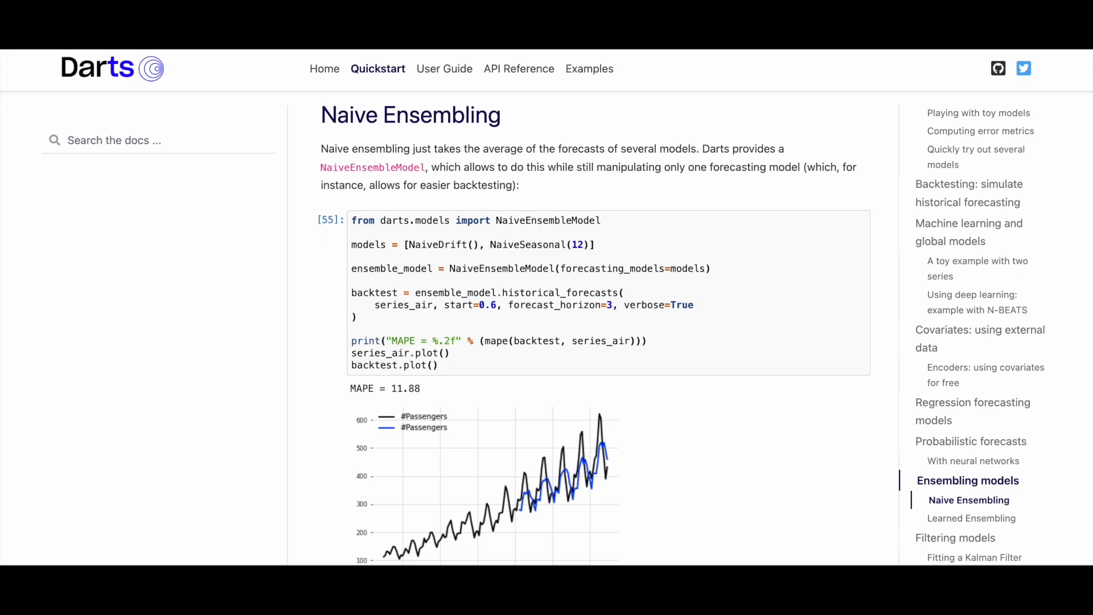
pyautogui.scroll(-3)
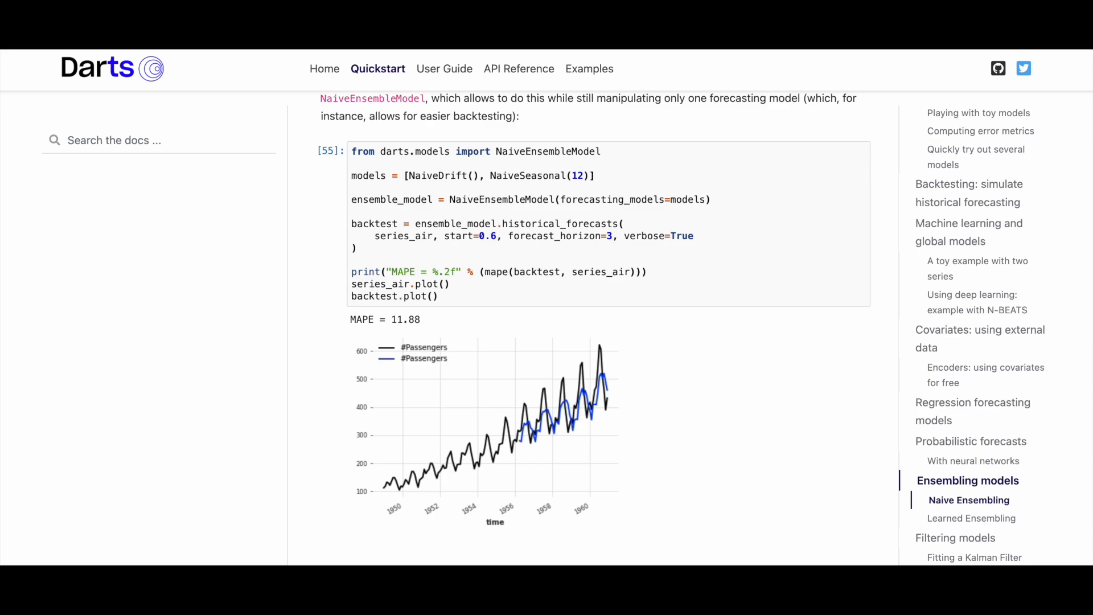
pyautogui.click(973, 518)
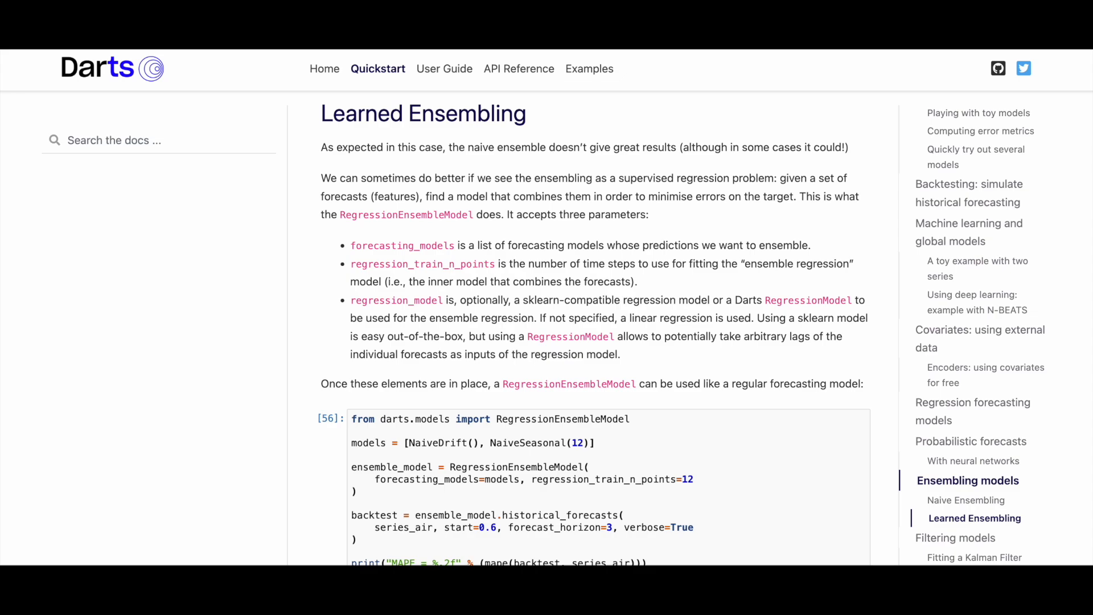
# Read Learned Ensembling down to the probabilistic RegressionEnsembleModel backtest with MAPE = 4.81
pyautogui.scroll(-3)
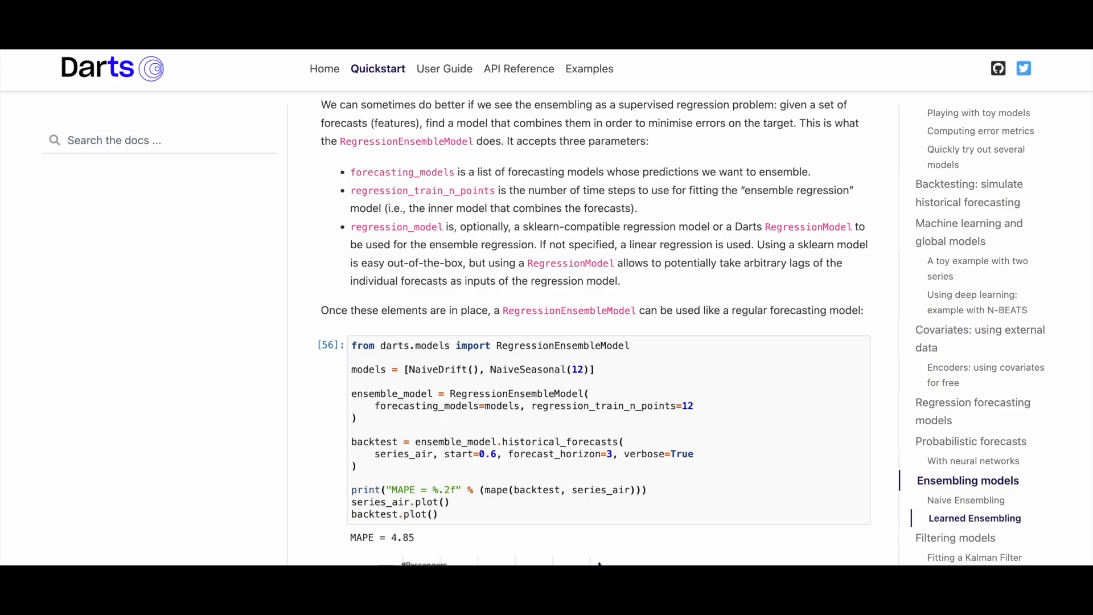
pyautogui.scroll(-3)
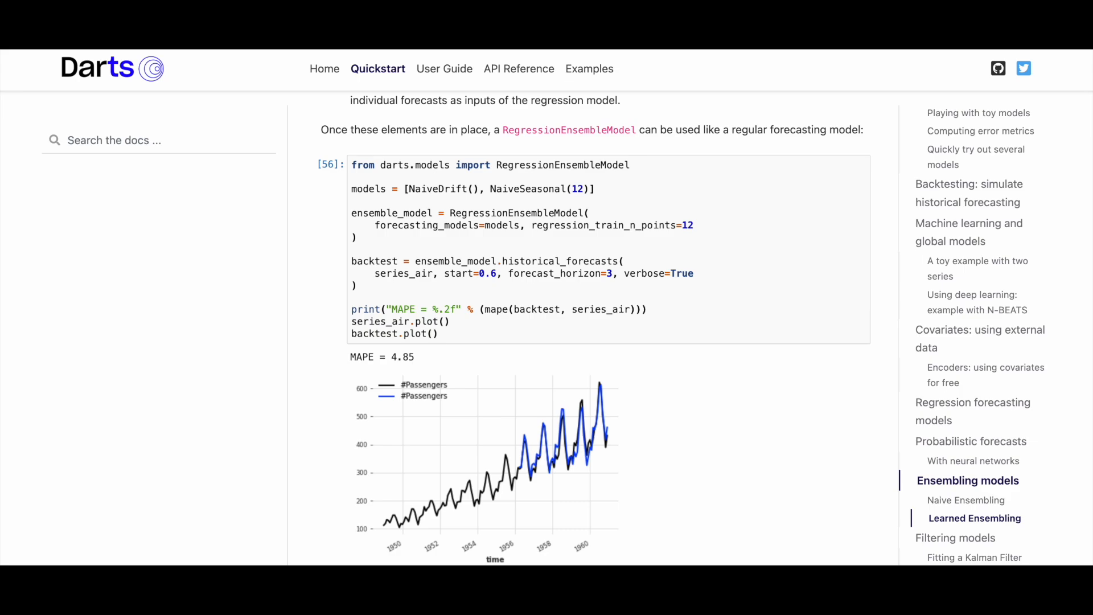
pyautogui.scroll(-3)
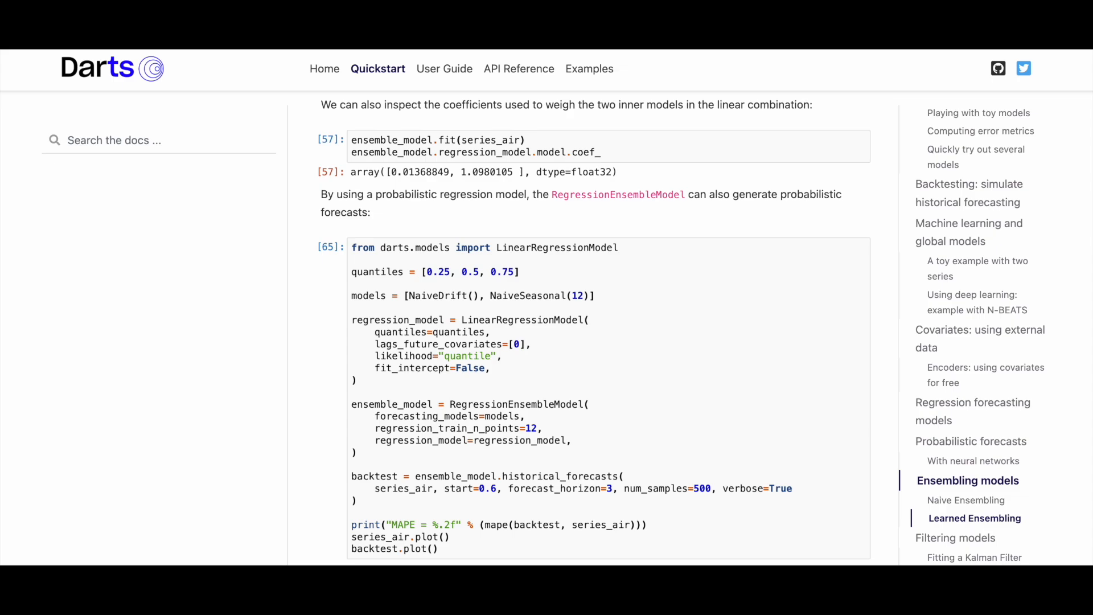
pyautogui.scroll(-3)
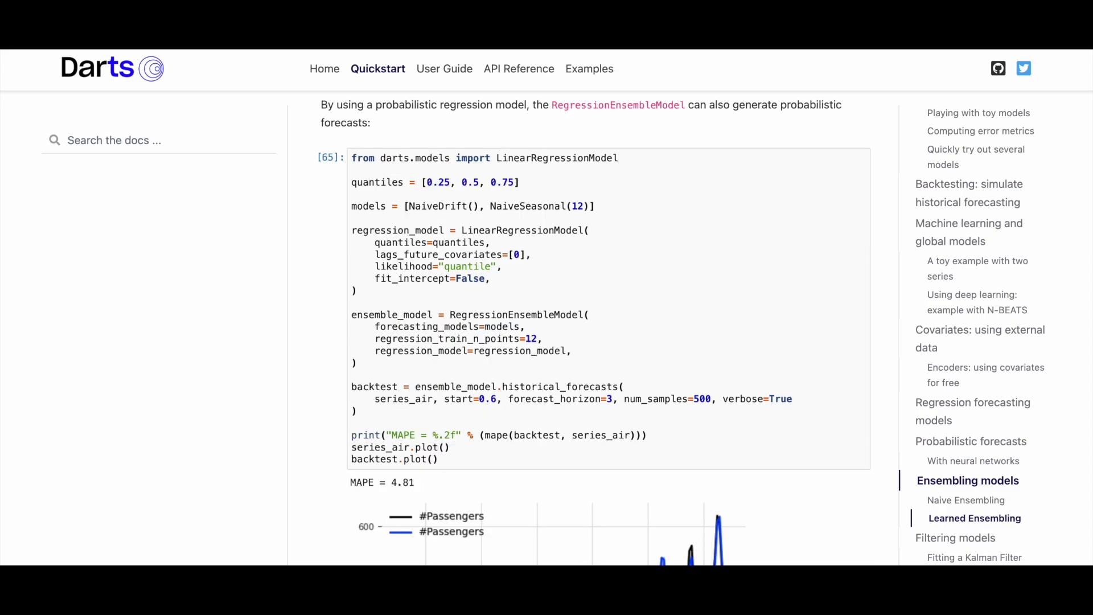
pyautogui.scroll(-3)
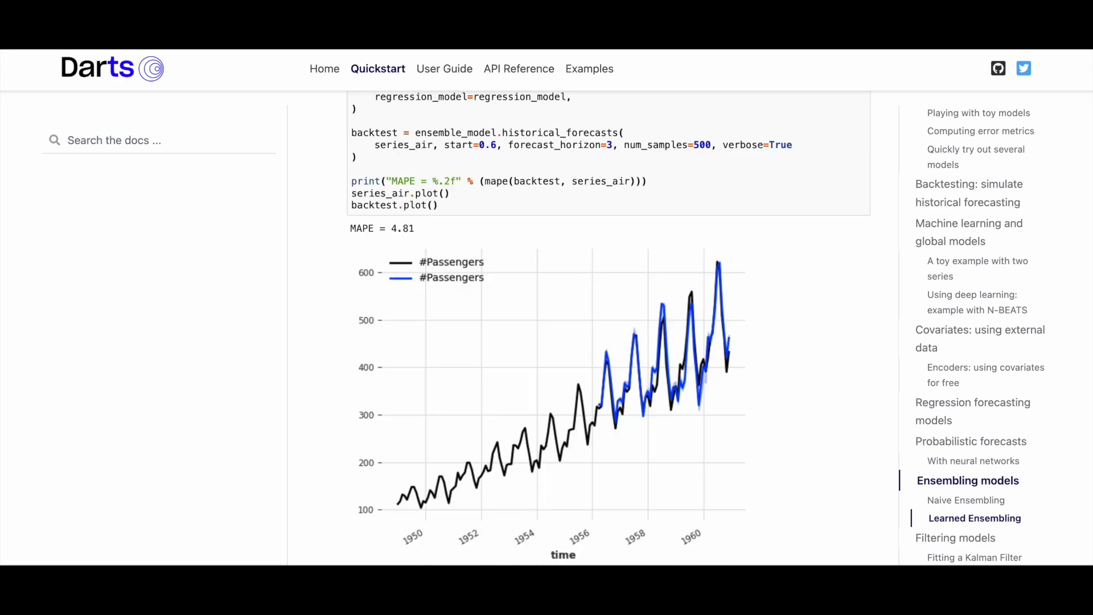
# Jump to Filtering models and read the KalmanFilter and GaussianProcessFilter examples with their plots
pyautogui.click(955, 538)
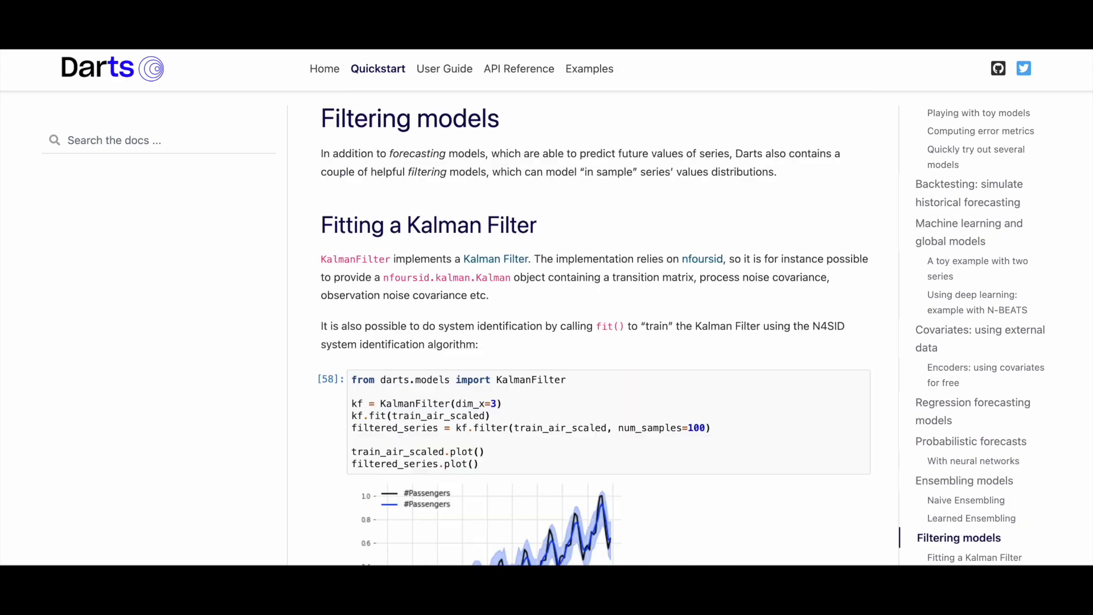
pyautogui.scroll(-3)
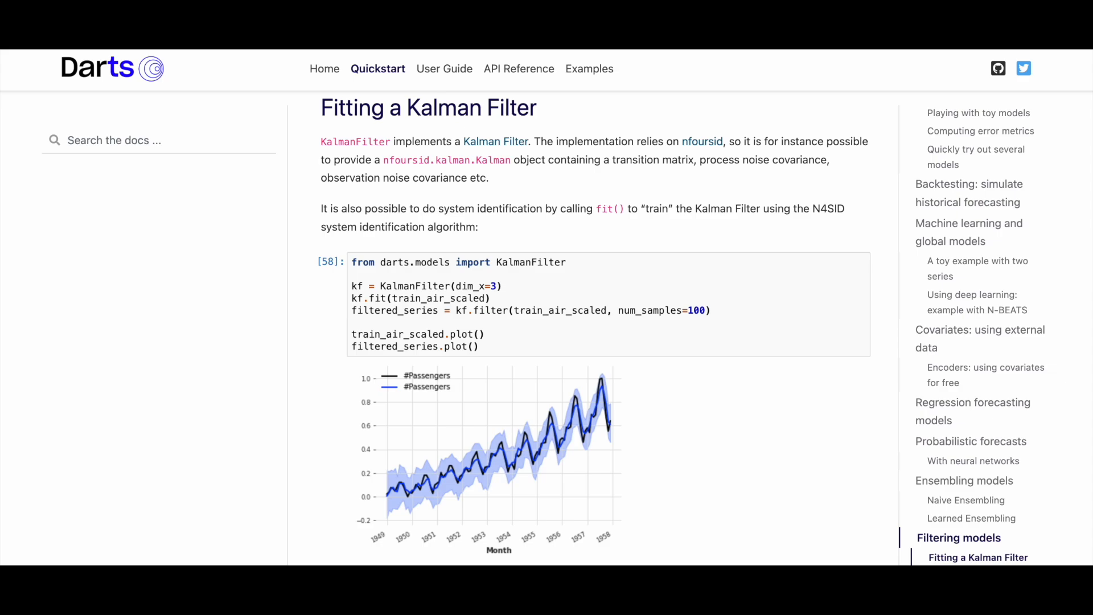
pyautogui.scroll(-3)
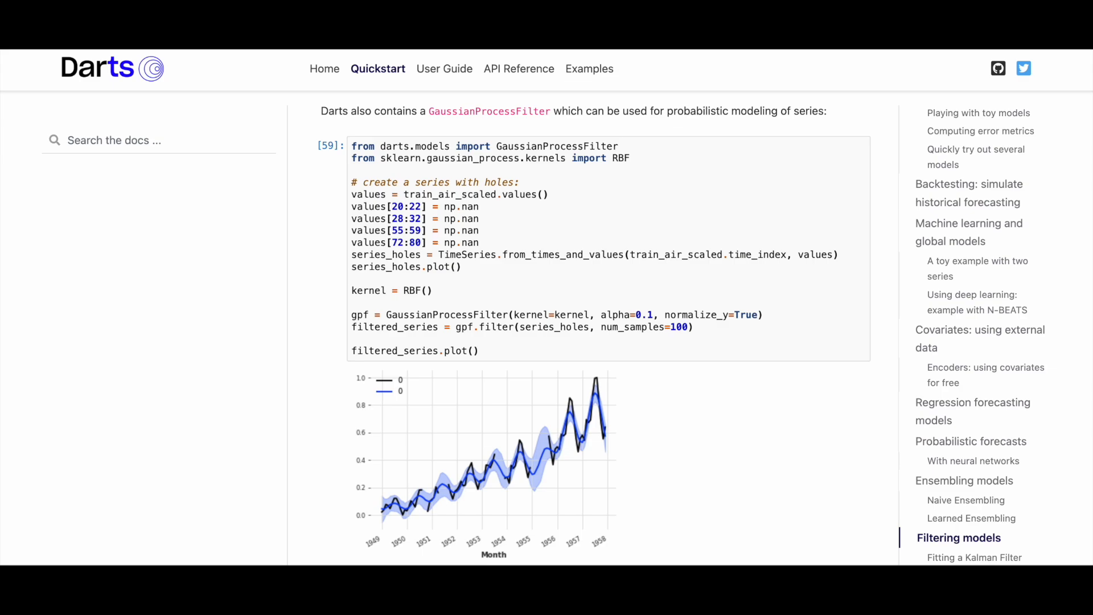
pyautogui.scroll(-3)
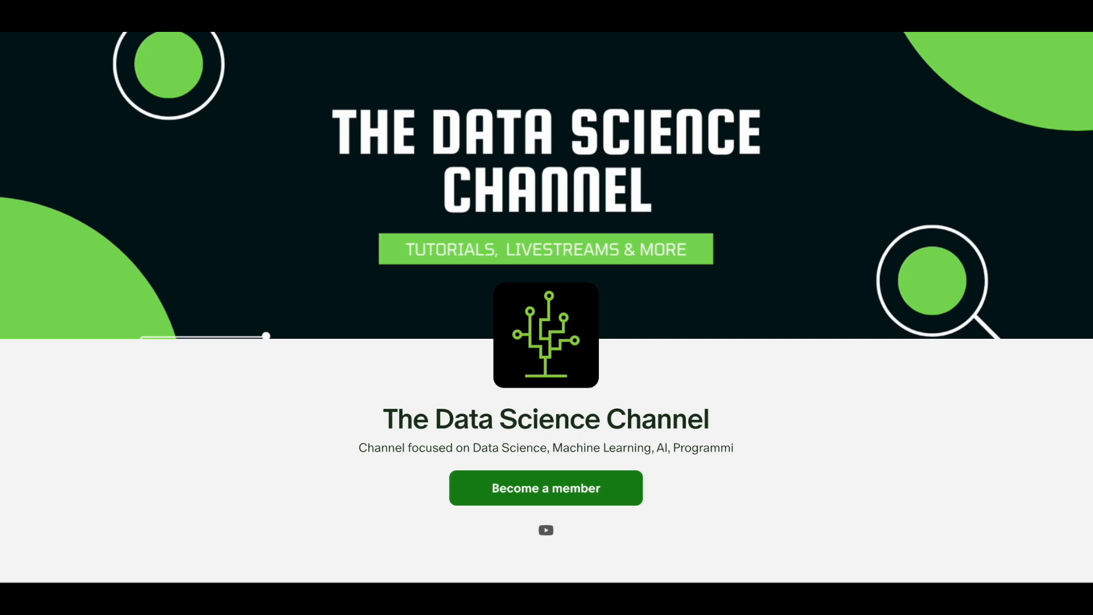
# Show The Data Science Channel's membership tiers: Associate, Senior and Lead Data Scientist
pyautogui.click(546, 488)
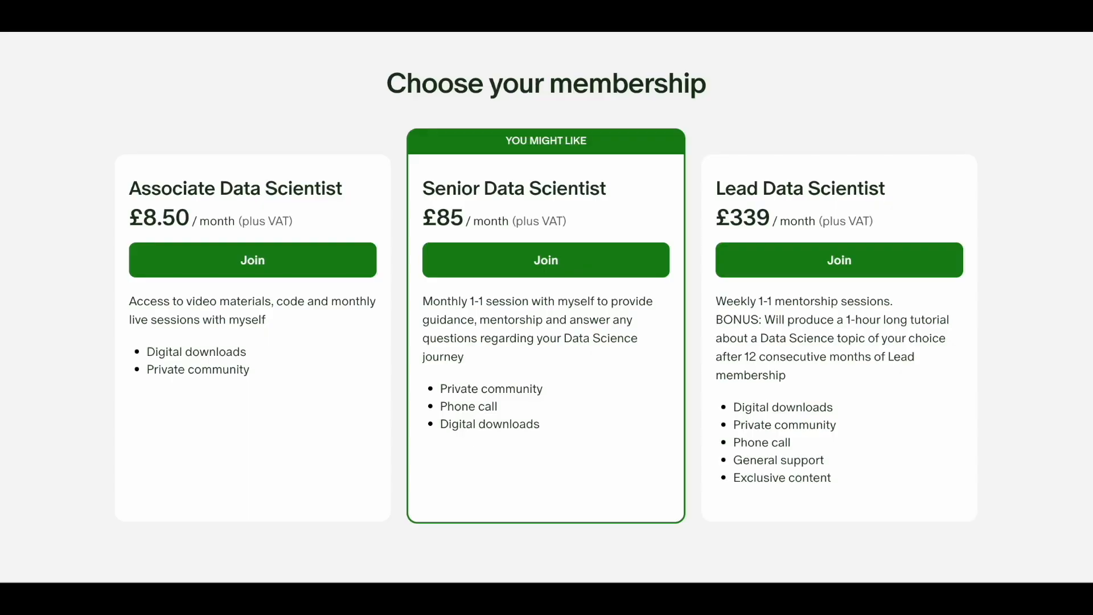